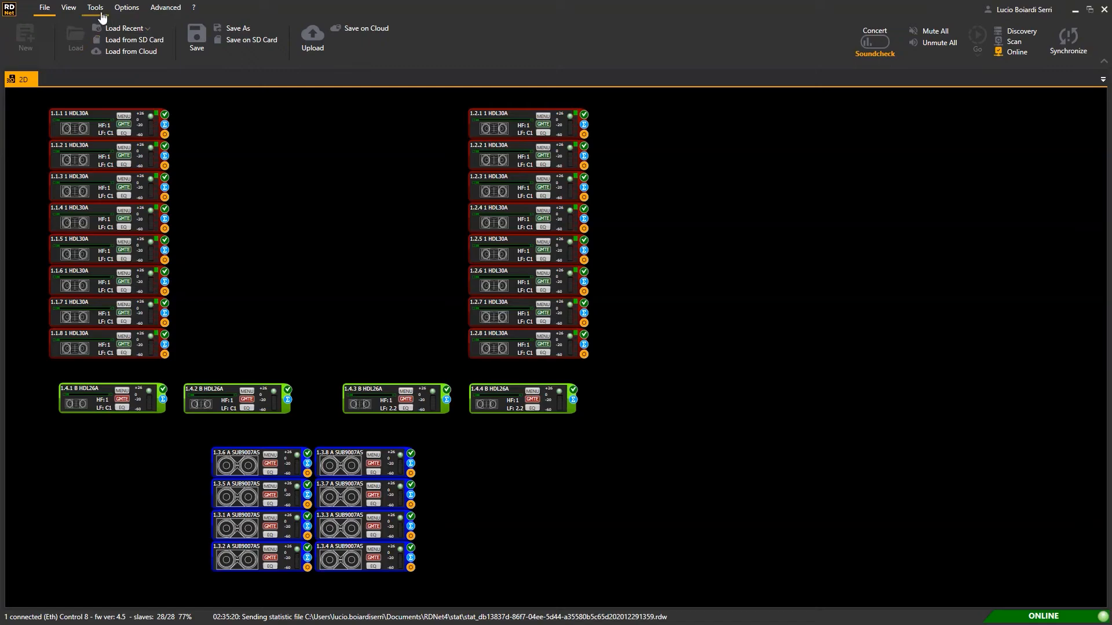
- Open Tools > Measure to show the SPL meter, impulse, phase and magnitude plots
{"action": "left_click", "coordinate": [95, 7]}
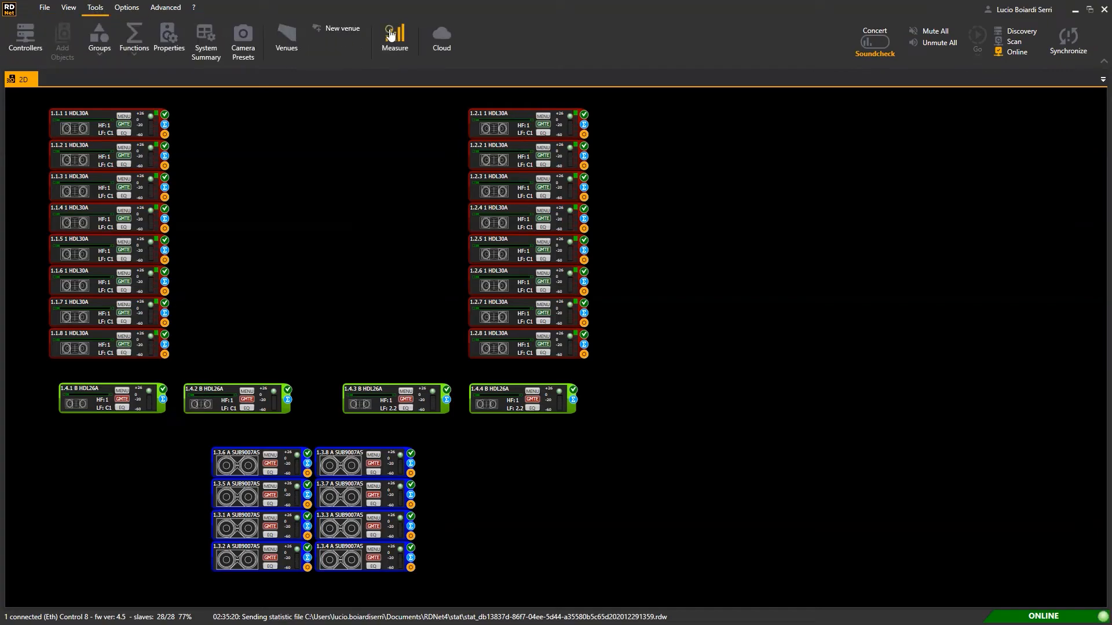
{"action": "left_click", "coordinate": [395, 31]}
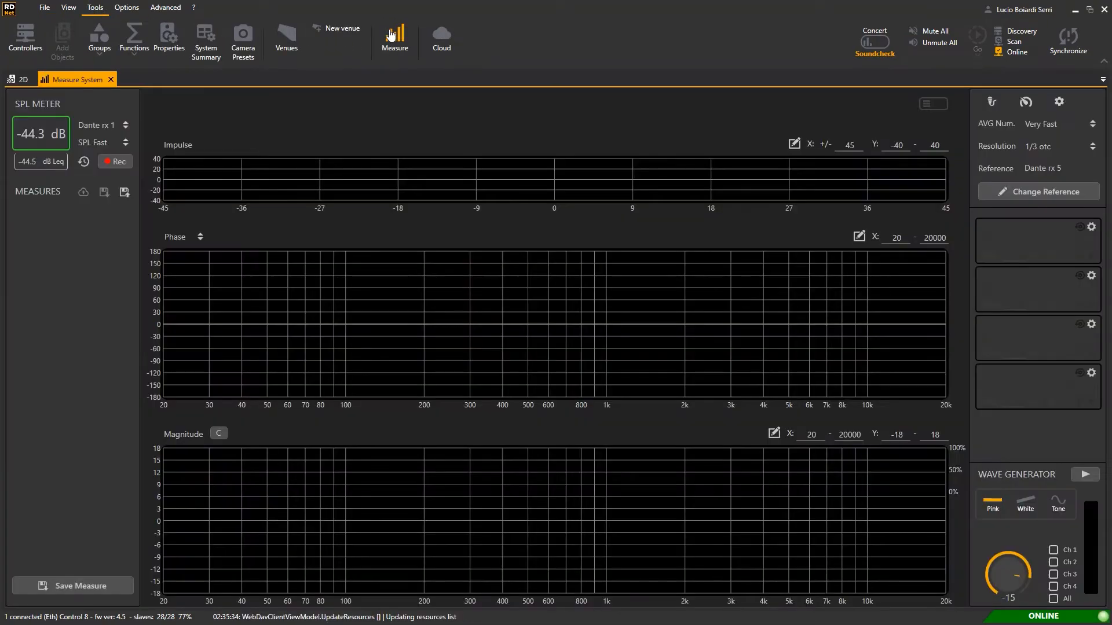
{"action": "mouse_move", "coordinate": [549, 312]}
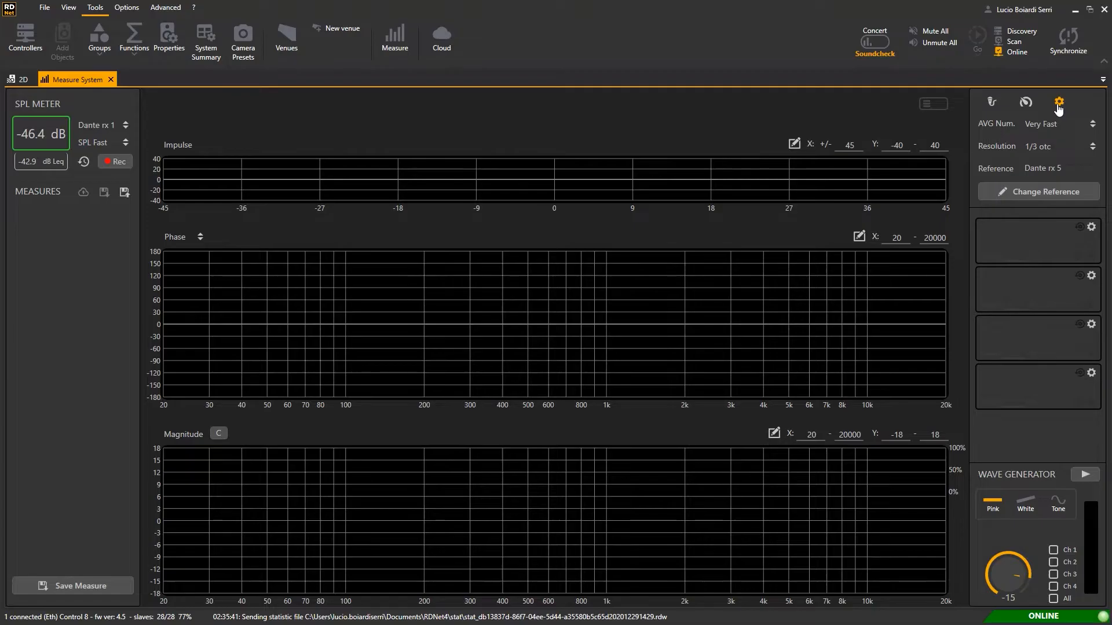
{"action": "left_click", "coordinate": [1058, 103]}
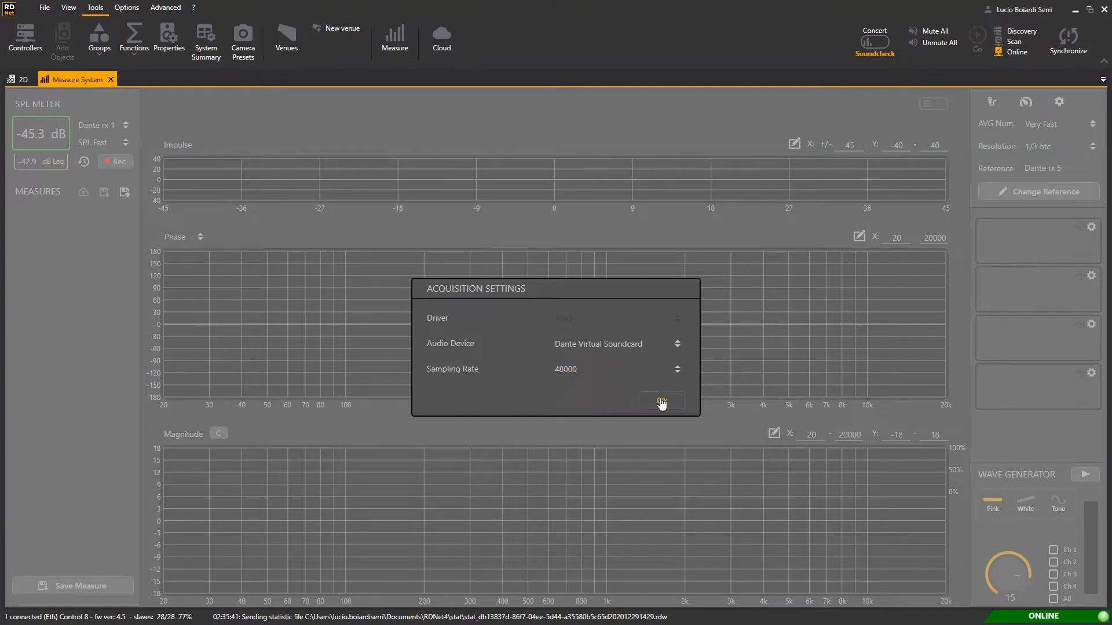
{"action": "left_click", "coordinate": [662, 401]}
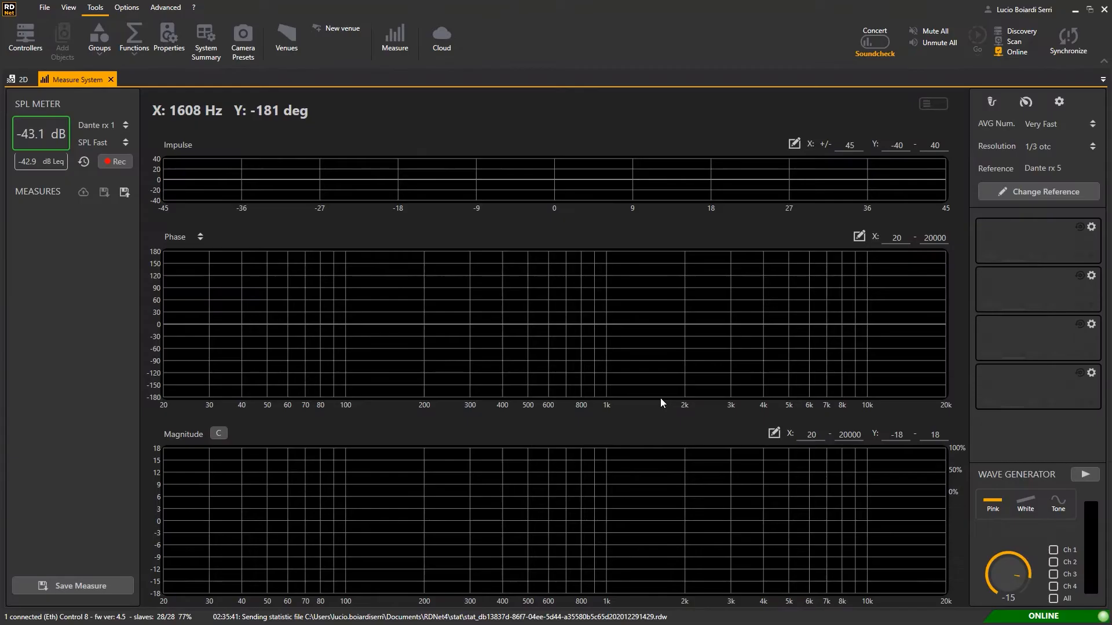
{"action": "mouse_move", "coordinate": [1038, 198]}
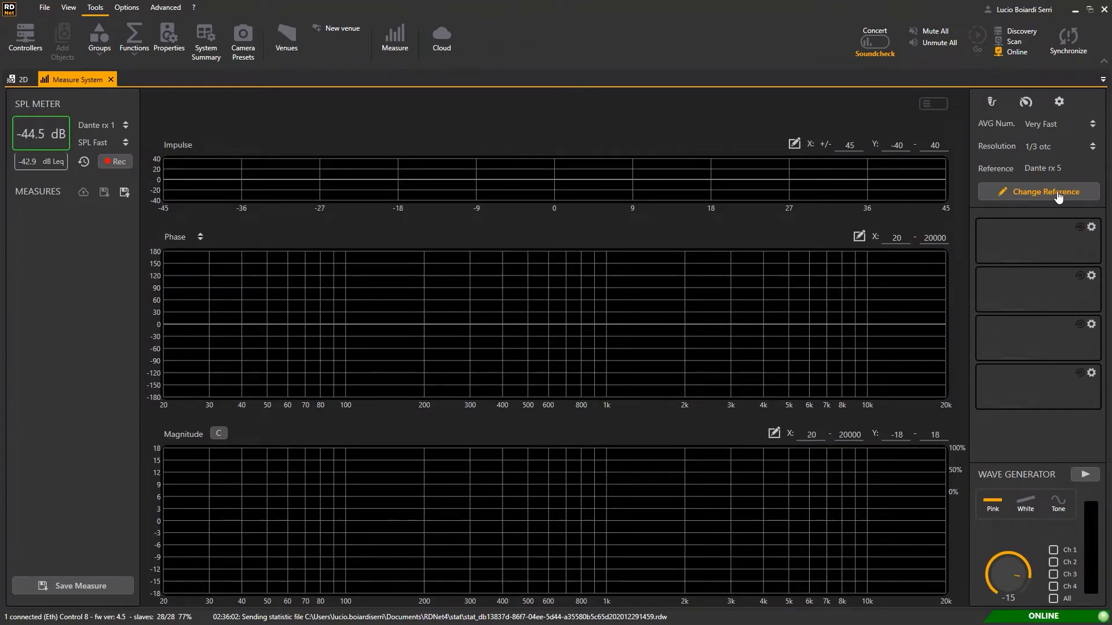
{"action": "left_click", "coordinate": [1047, 192]}
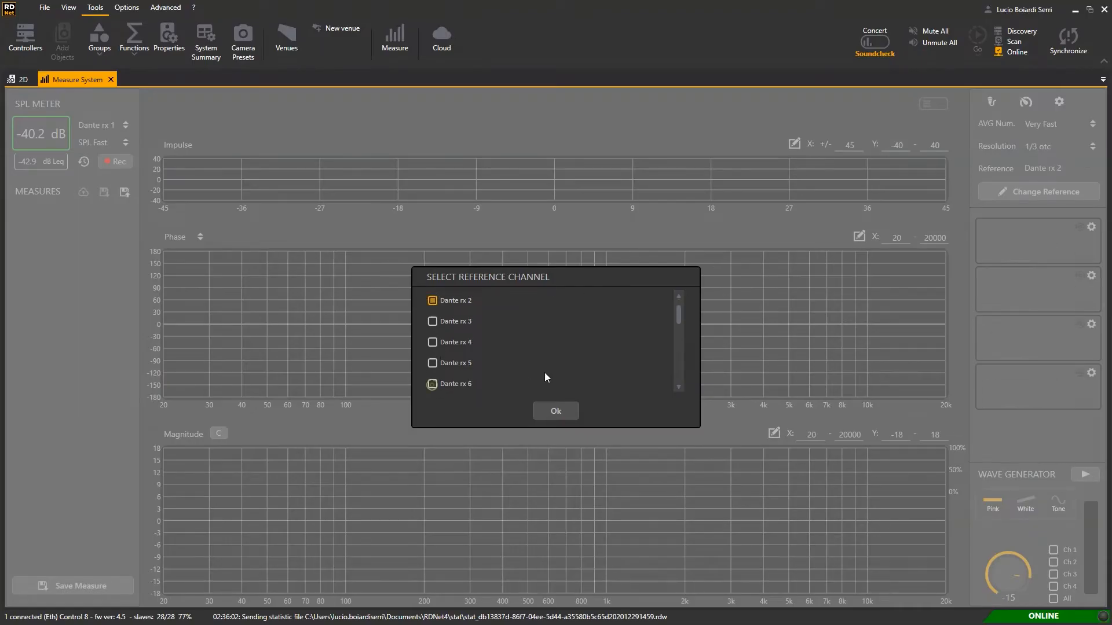
{"action": "scroll", "scroll_direction": "down", "scroll_amount": 3}
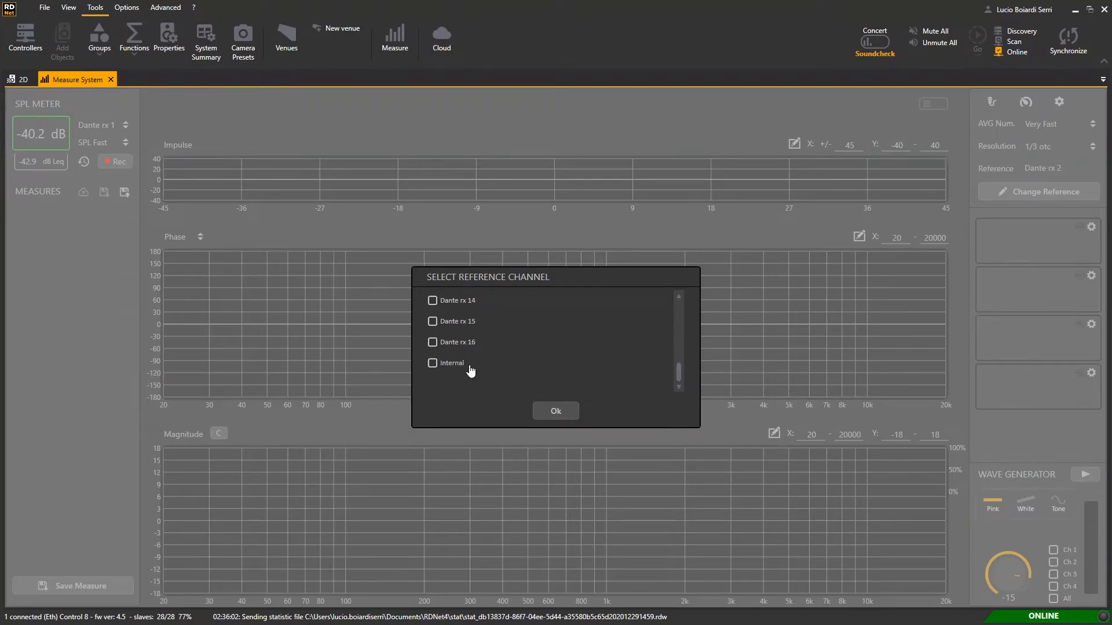
{"action": "left_click", "coordinate": [432, 363]}
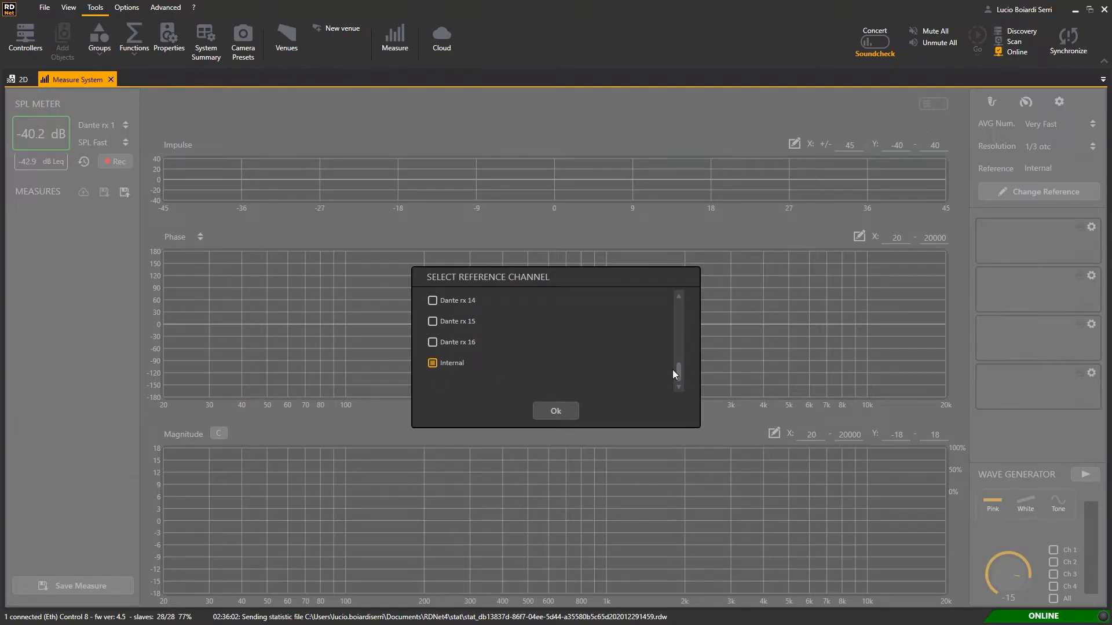
{"action": "left_click_drag", "start_coordinate": [677, 374], "coordinate": [681, 326]}
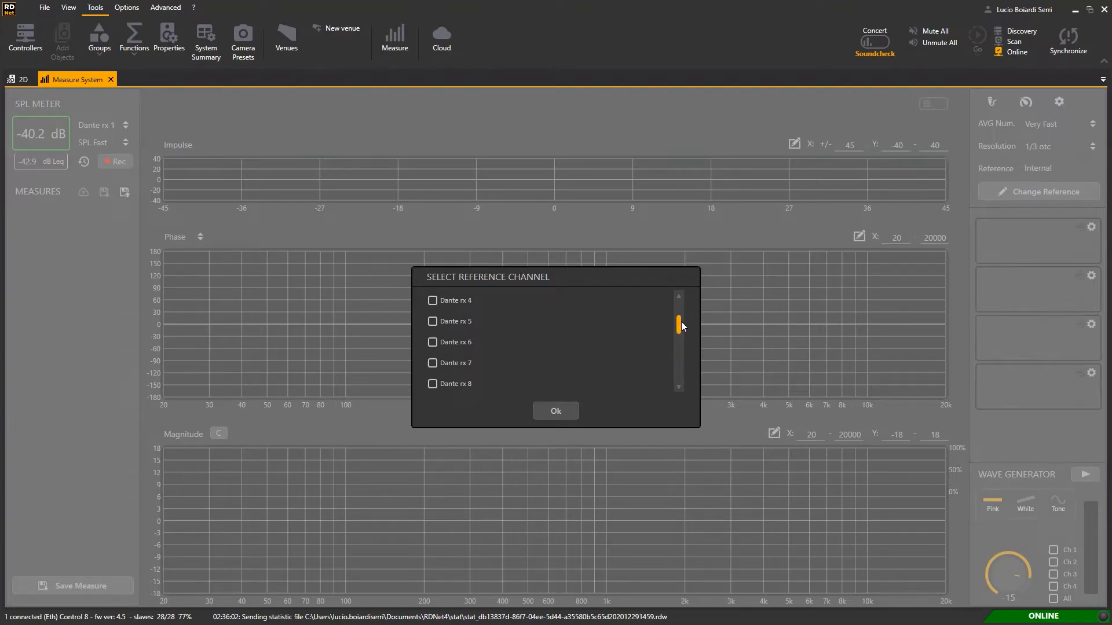
{"action": "left_click", "coordinate": [432, 321]}
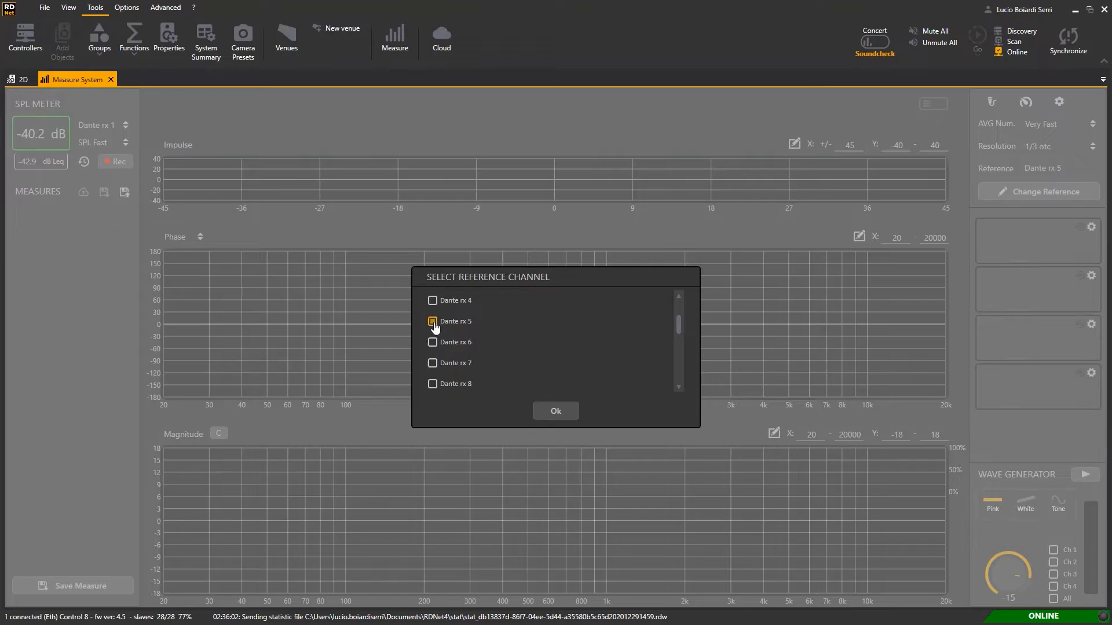
{"action": "left_click", "coordinate": [556, 411]}
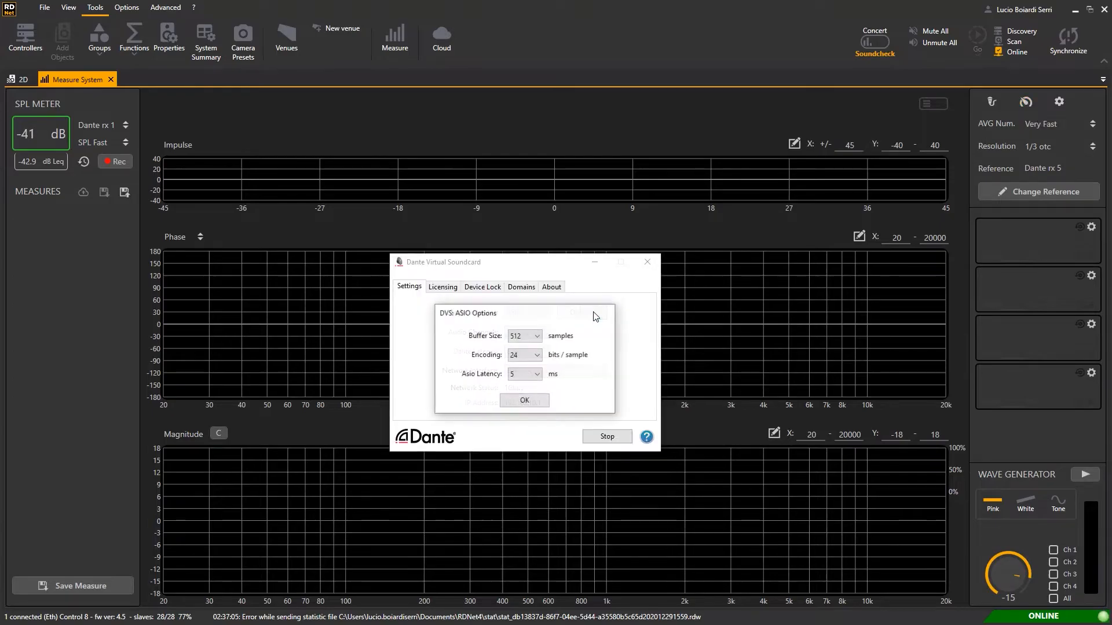
- Accept the ASIO options: 512-sample buffer, 24-bit encoding, 5 ms latency
{"action": "left_click", "coordinate": [537, 336]}
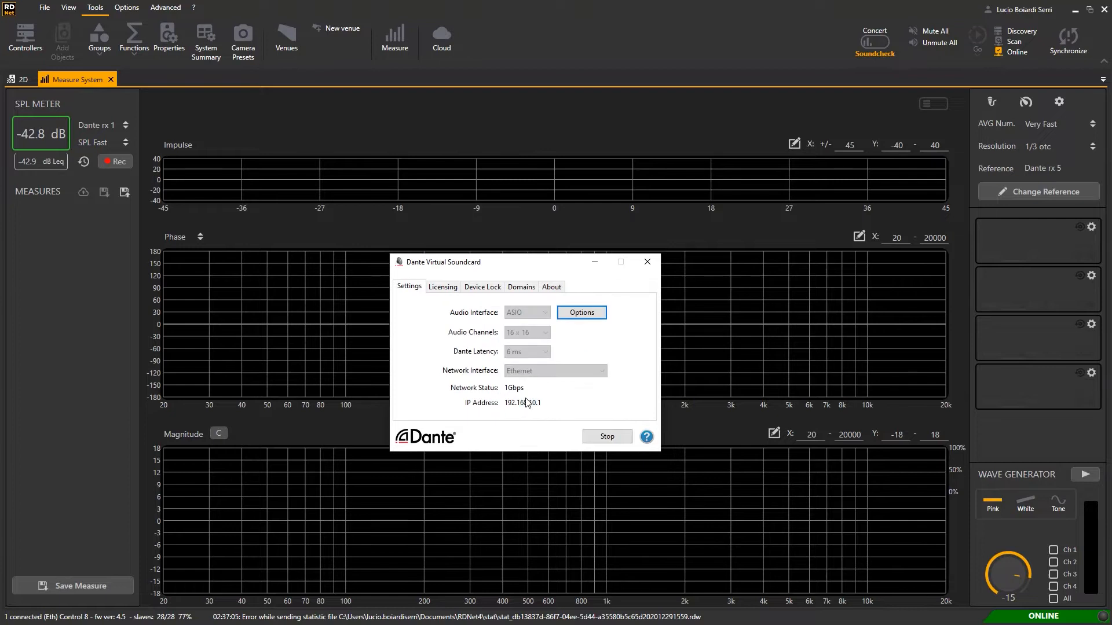
{"action": "mouse_move", "coordinate": [647, 263]}
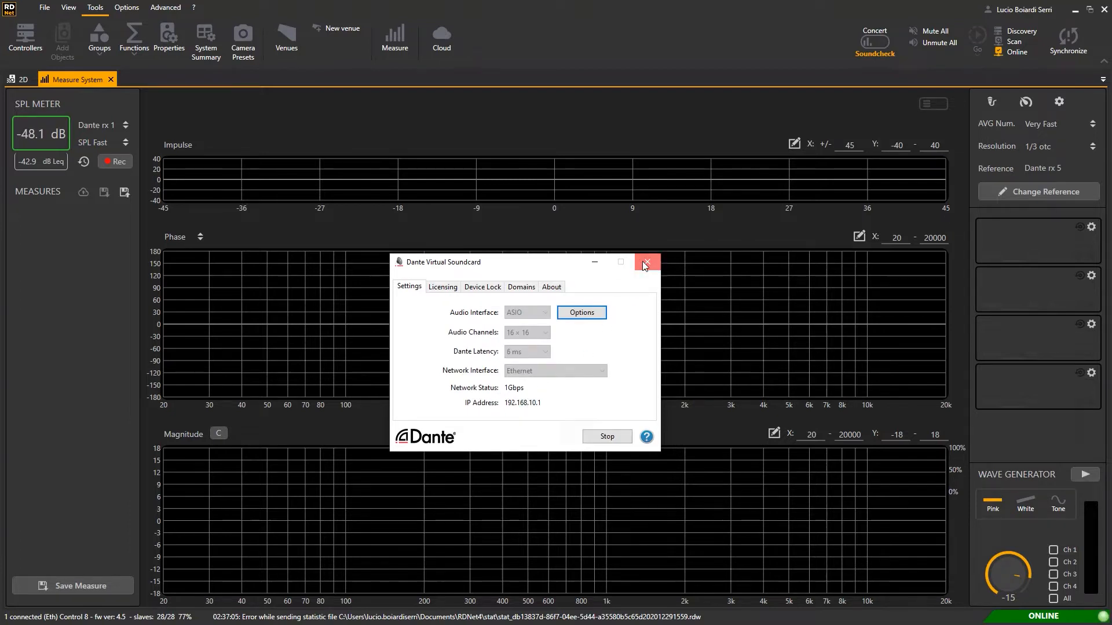
- Close the Dante Virtual Soundcard window and return to RDNet's measurement slots
{"action": "left_click", "coordinate": [646, 261]}
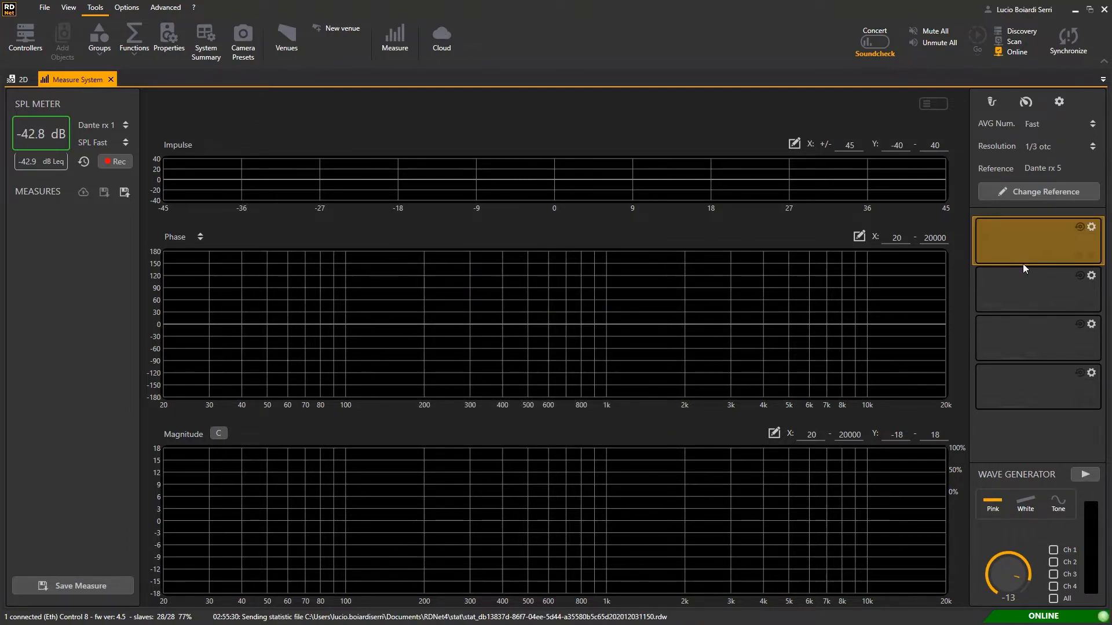
{"action": "left_click", "coordinate": [1031, 383]}
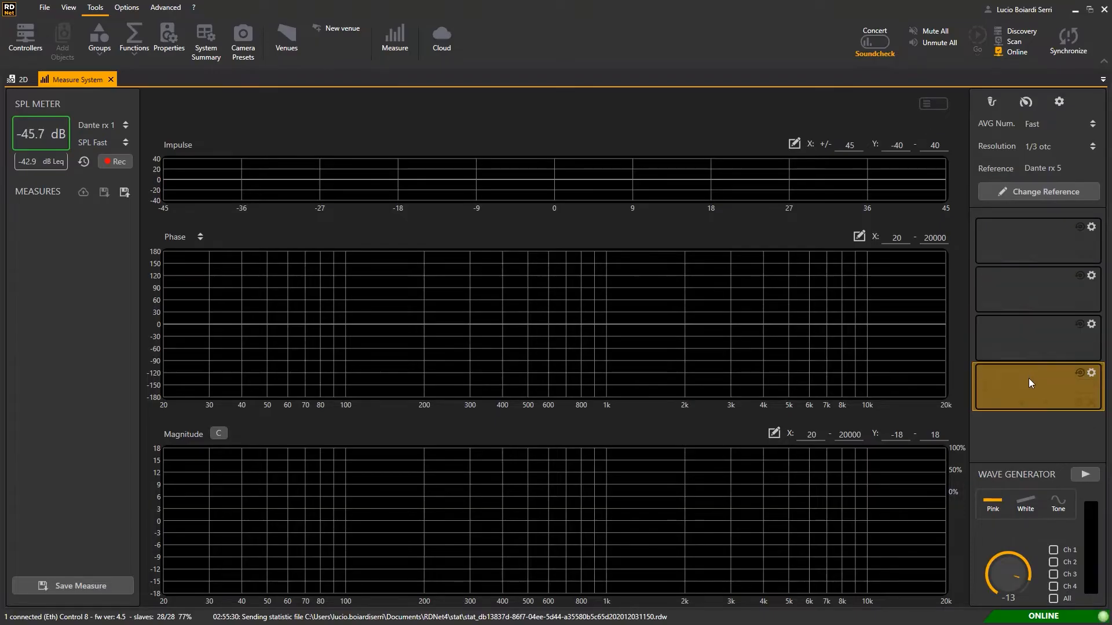
{"action": "left_click", "coordinate": [1037, 289]}
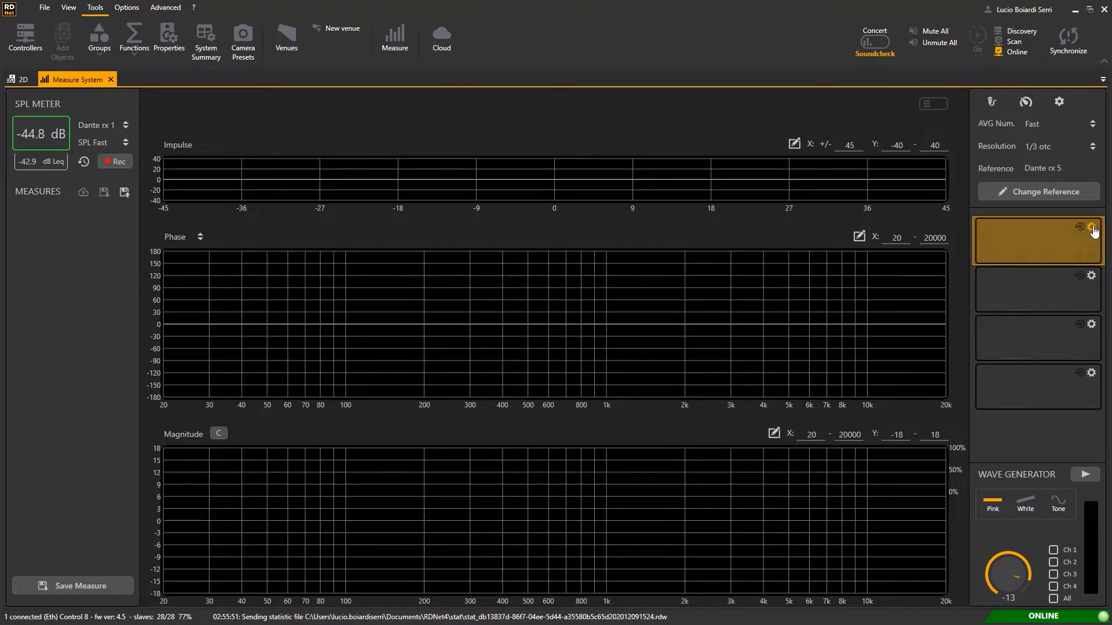
- Assign Dante rx 1 as the channel for the first measurement slot
{"action": "left_click", "coordinate": [1091, 226]}
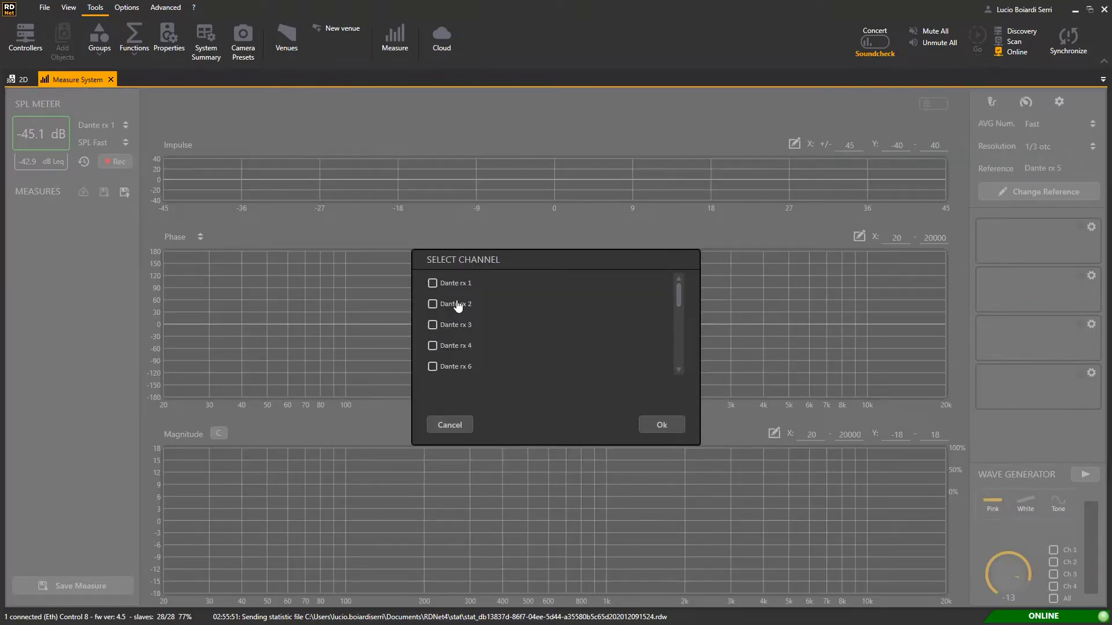
{"action": "left_click", "coordinate": [432, 283]}
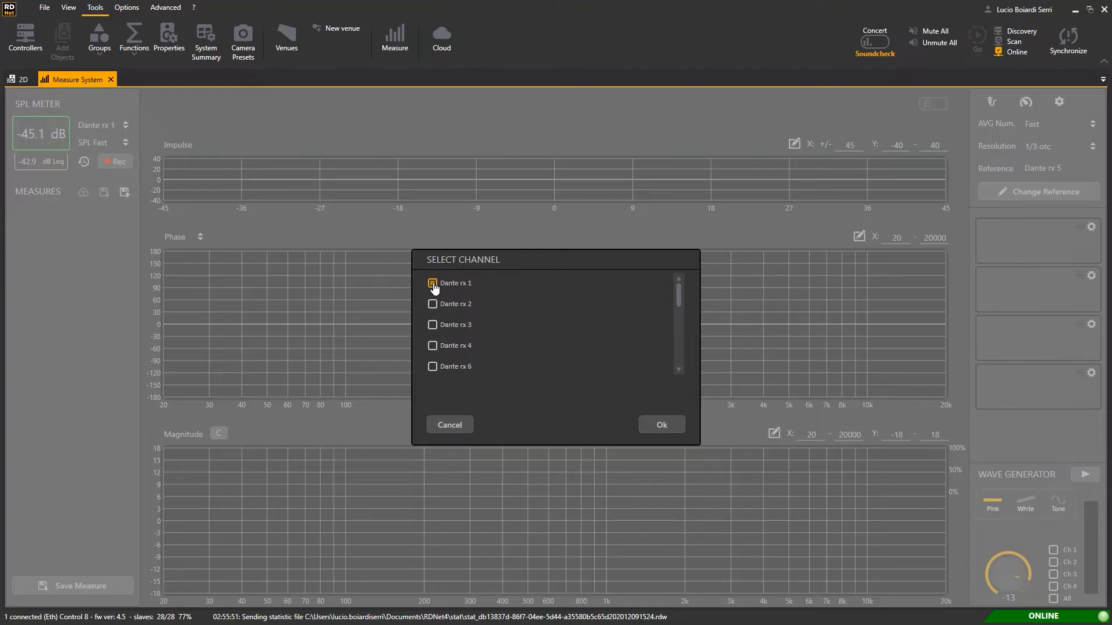
{"action": "left_click", "coordinate": [432, 283]}
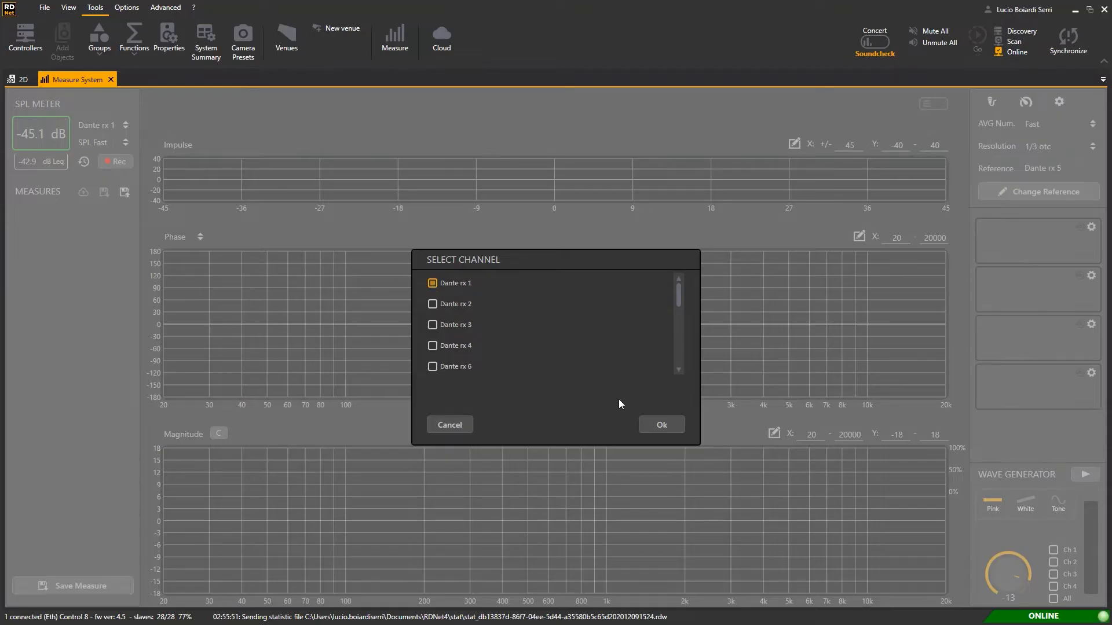
{"action": "left_click", "coordinate": [661, 424]}
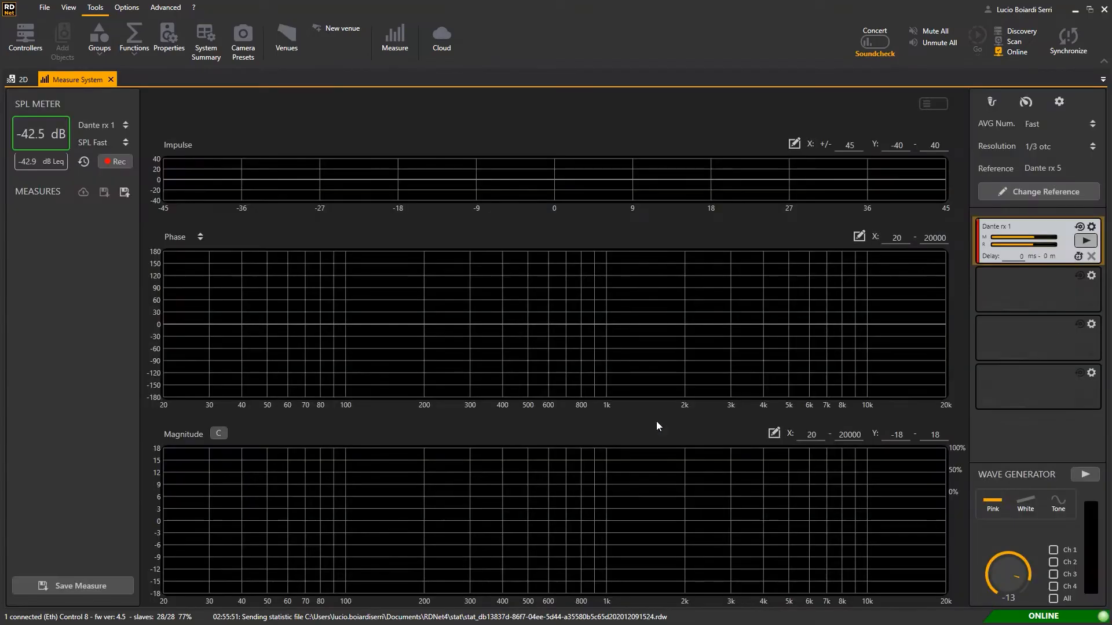
- Try white noise and sine, then set the generator back to pink noise at −16
{"action": "left_click", "coordinate": [1038, 289]}
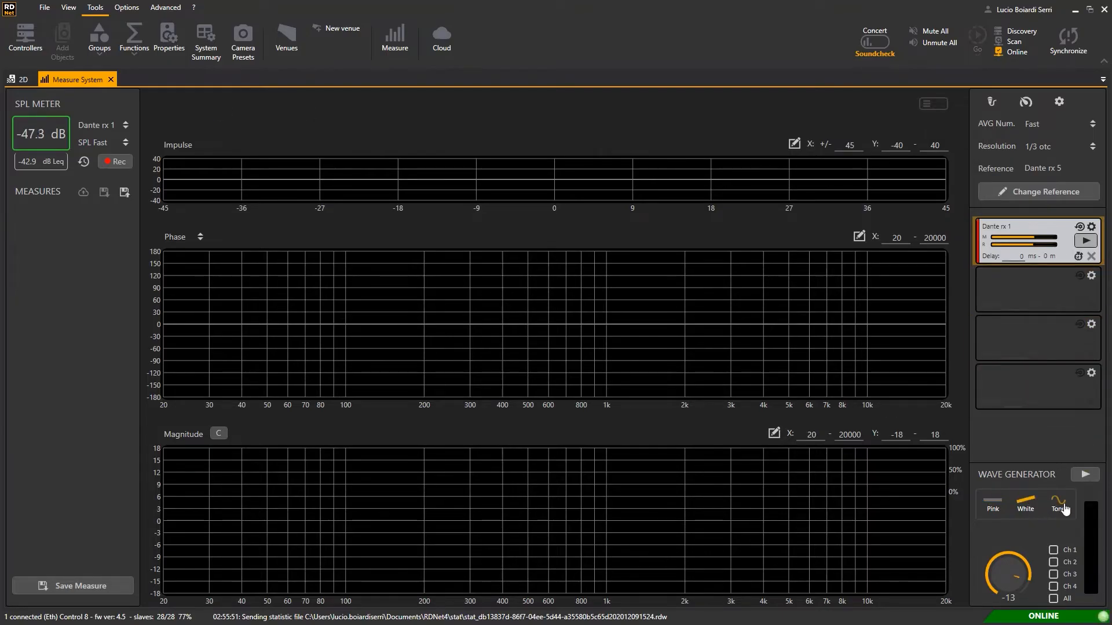
{"action": "left_click", "coordinate": [1058, 503]}
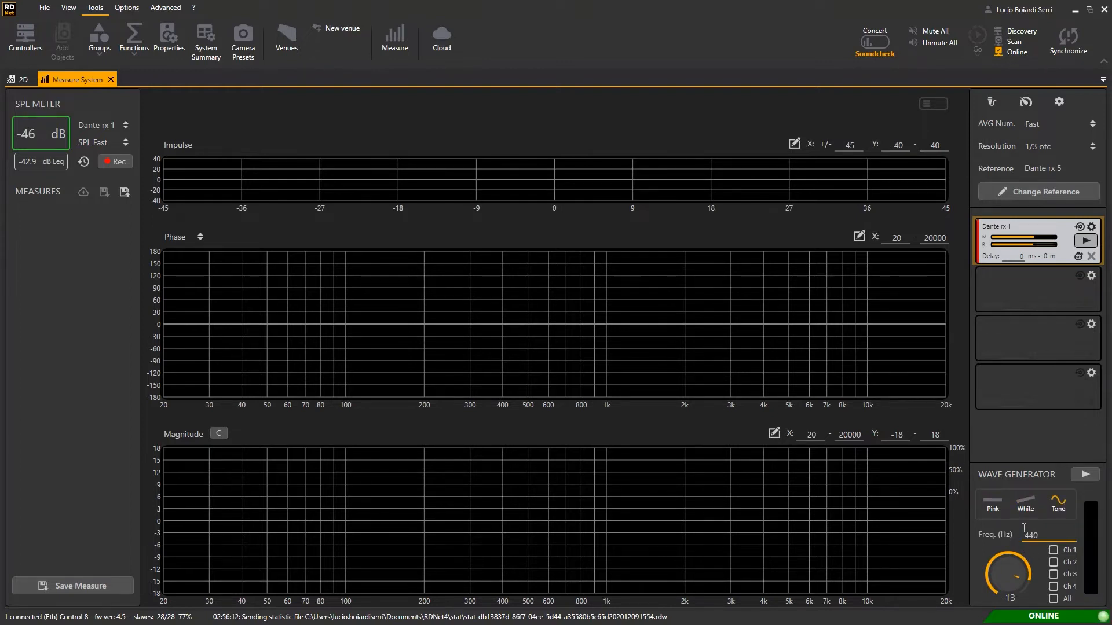
{"action": "left_click", "coordinate": [993, 504]}
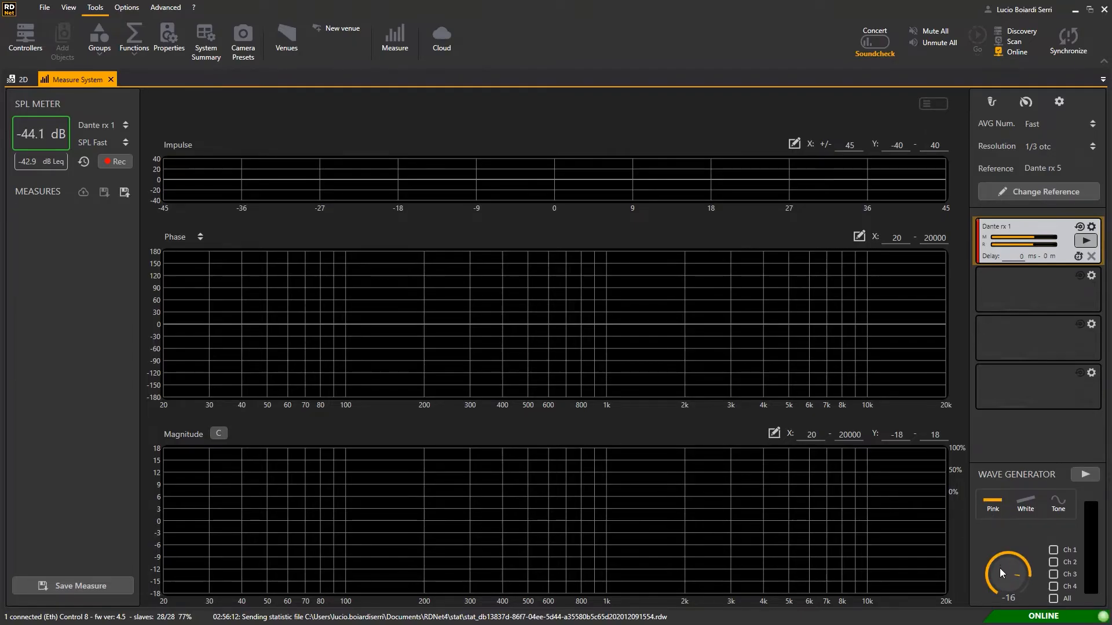
{"action": "left_click", "coordinate": [1053, 550]}
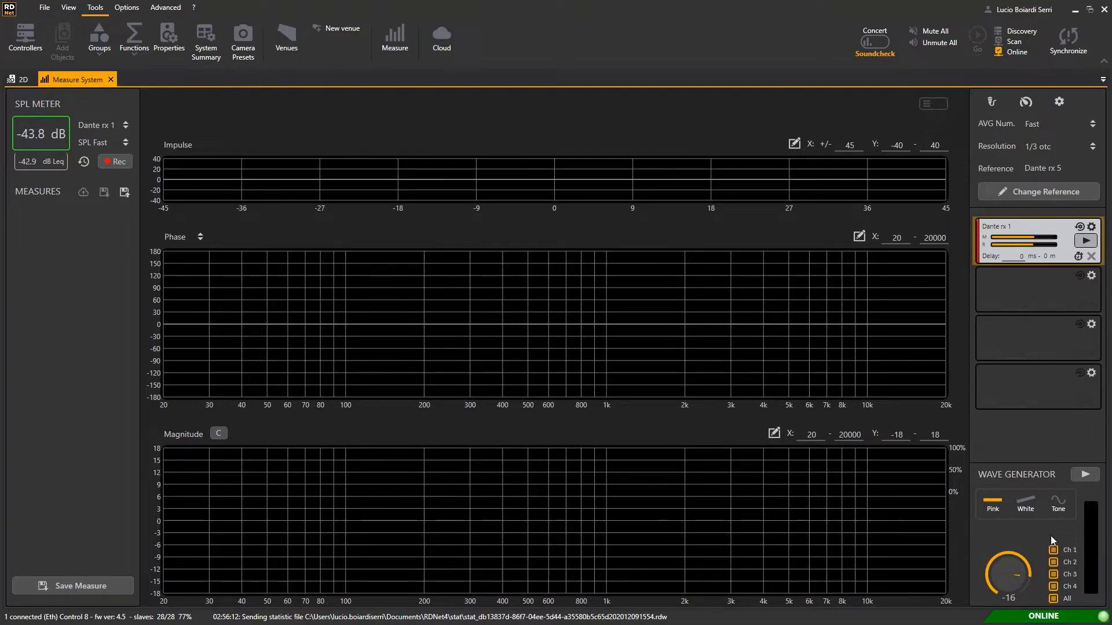
- Start pink noise playback and begin measuring Dante rx 1
{"action": "left_click", "coordinate": [1085, 475]}
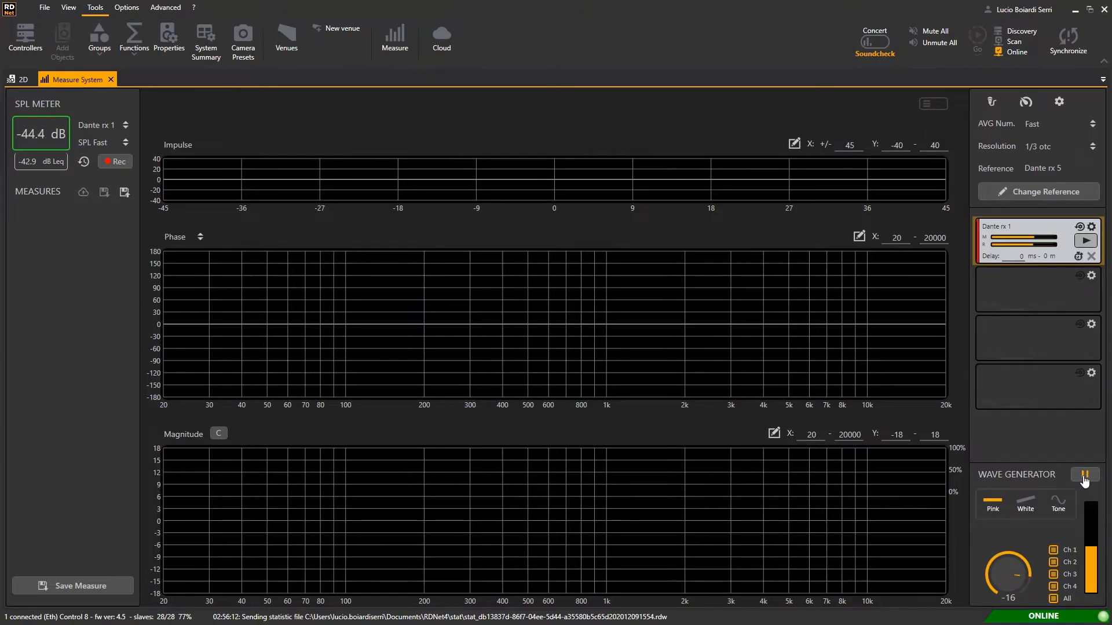
{"action": "left_click", "coordinate": [1085, 474]}
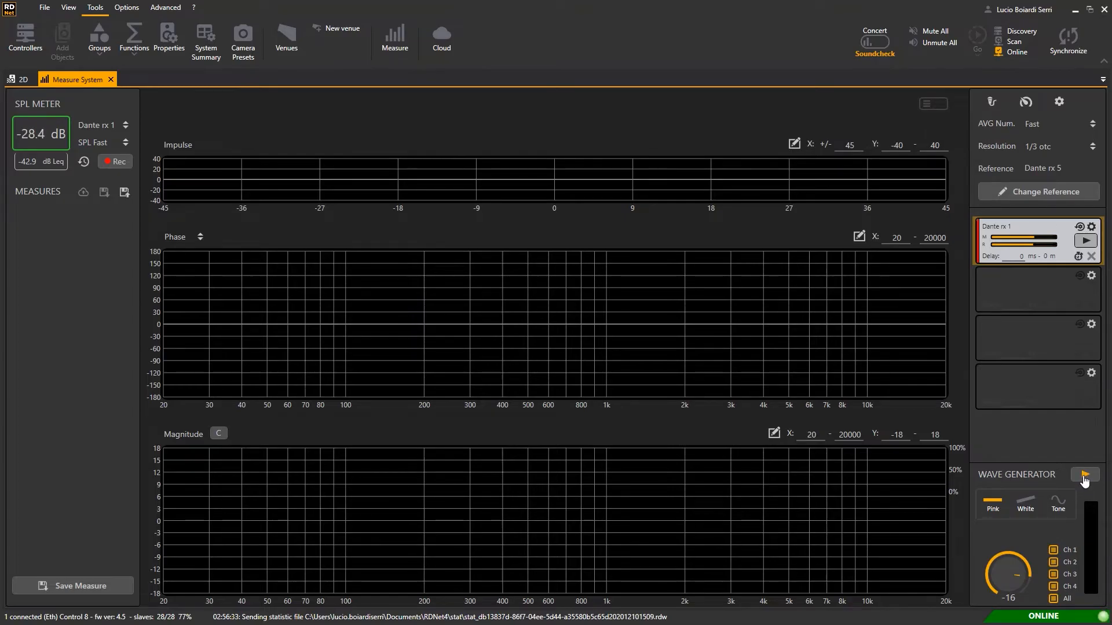
{"action": "left_click", "coordinate": [1085, 475]}
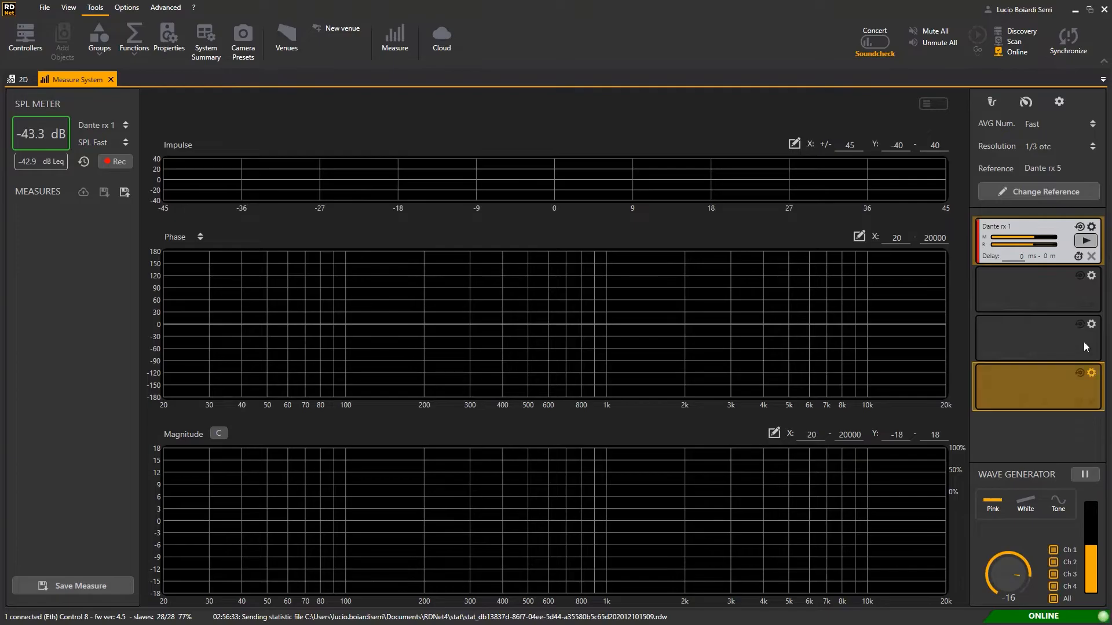
{"action": "left_click", "coordinate": [1085, 241]}
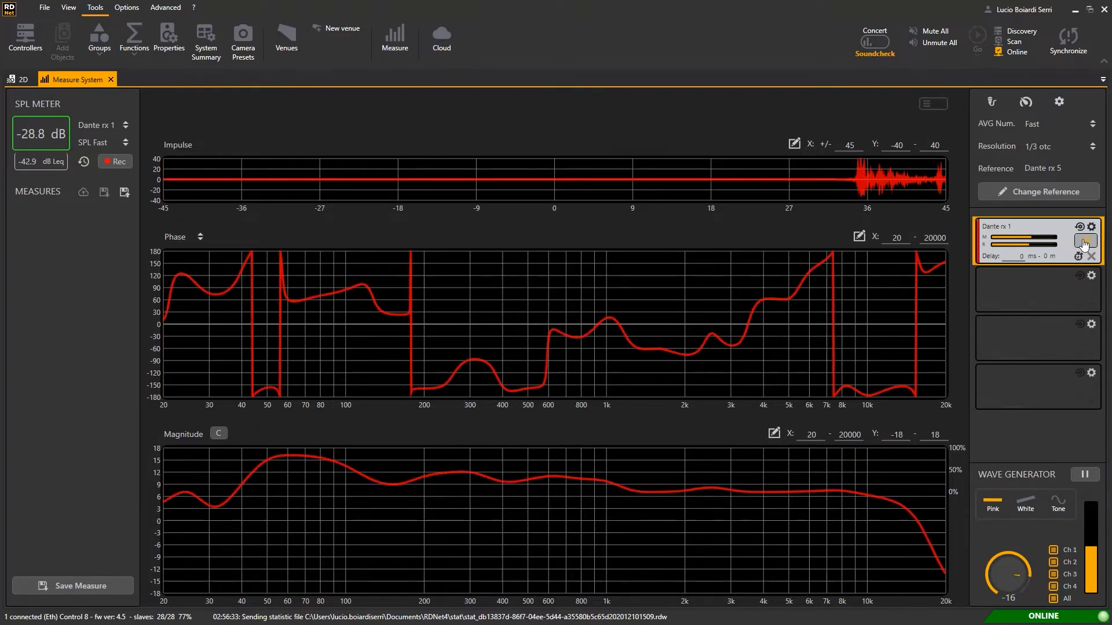
{"action": "left_click", "coordinate": [1085, 241]}
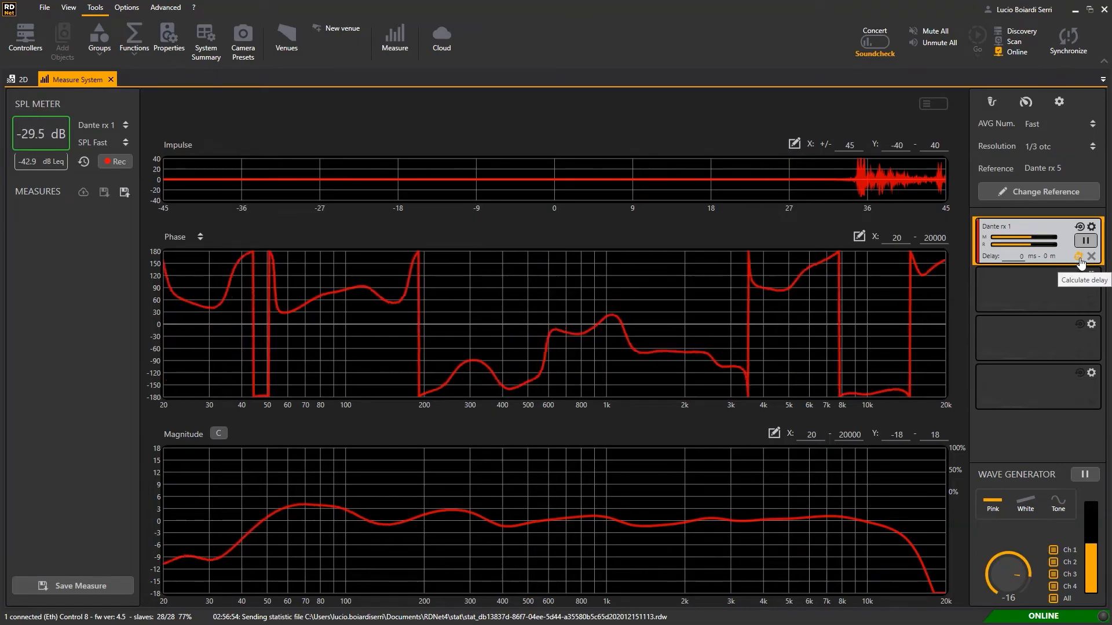
- Calculate the Dante rx 1 delay (35.2 ms, 12.1 m) and close the result
{"action": "left_click", "coordinate": [1079, 257]}
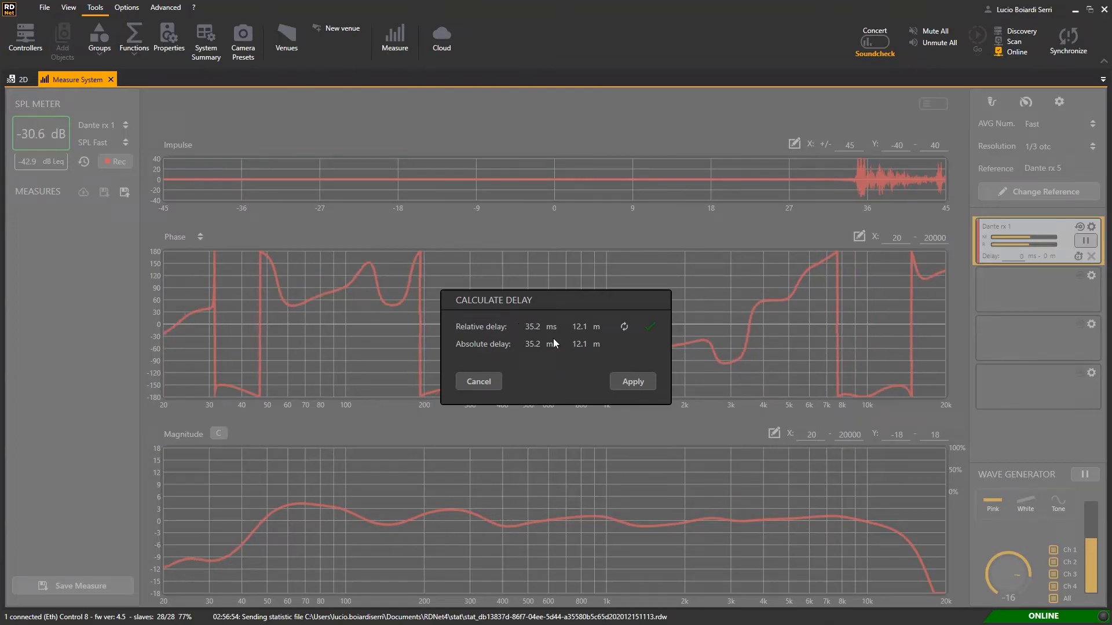
{"action": "left_click", "coordinate": [632, 381]}
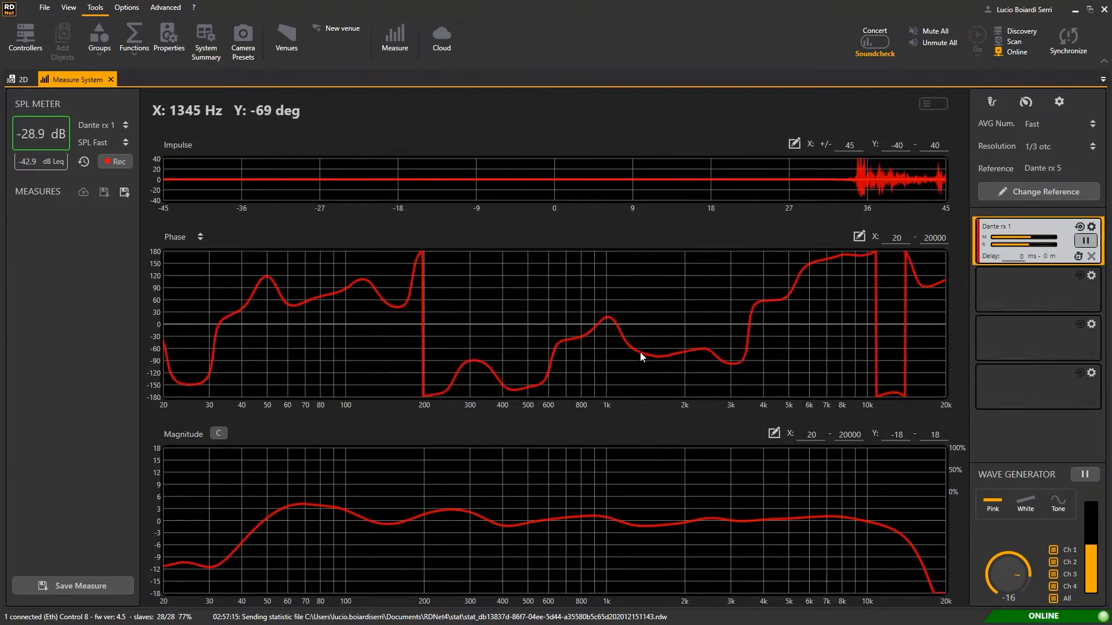
{"action": "mouse_move", "coordinate": [680, 287]}
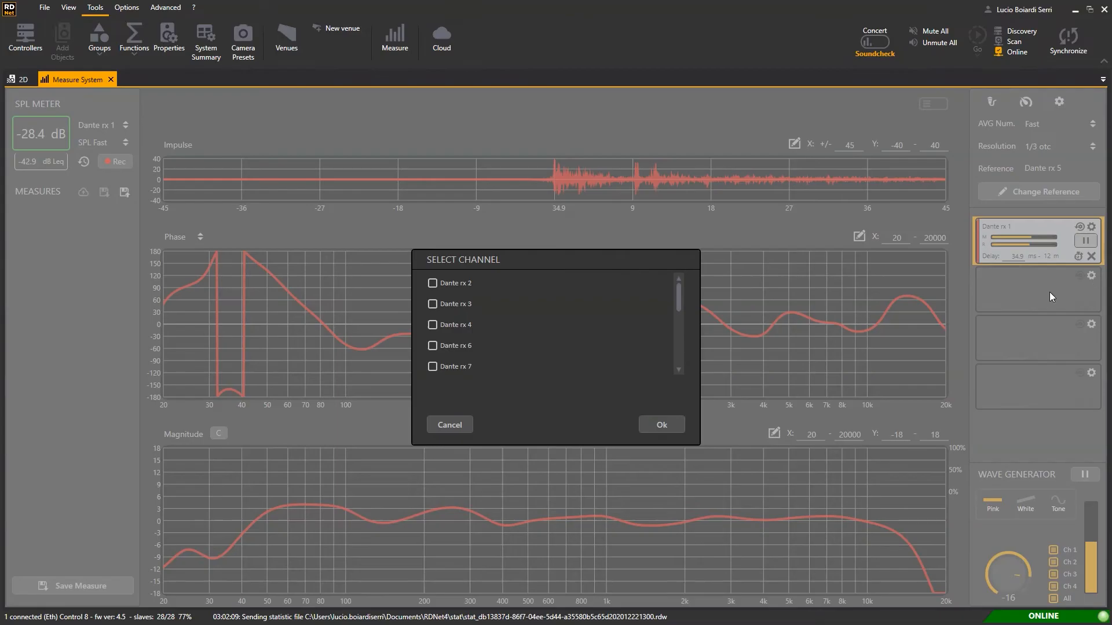
- Add Dante rx 2, apply its 22.3 ms delay, then pause its measurement
{"action": "left_click", "coordinate": [432, 283]}
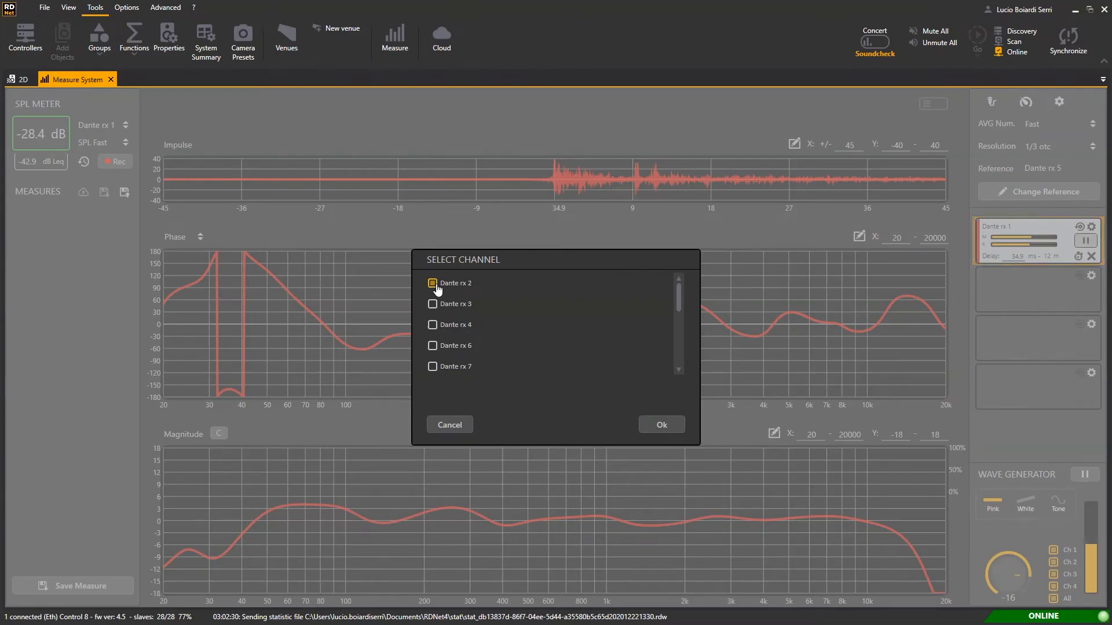
{"action": "left_click", "coordinate": [662, 425]}
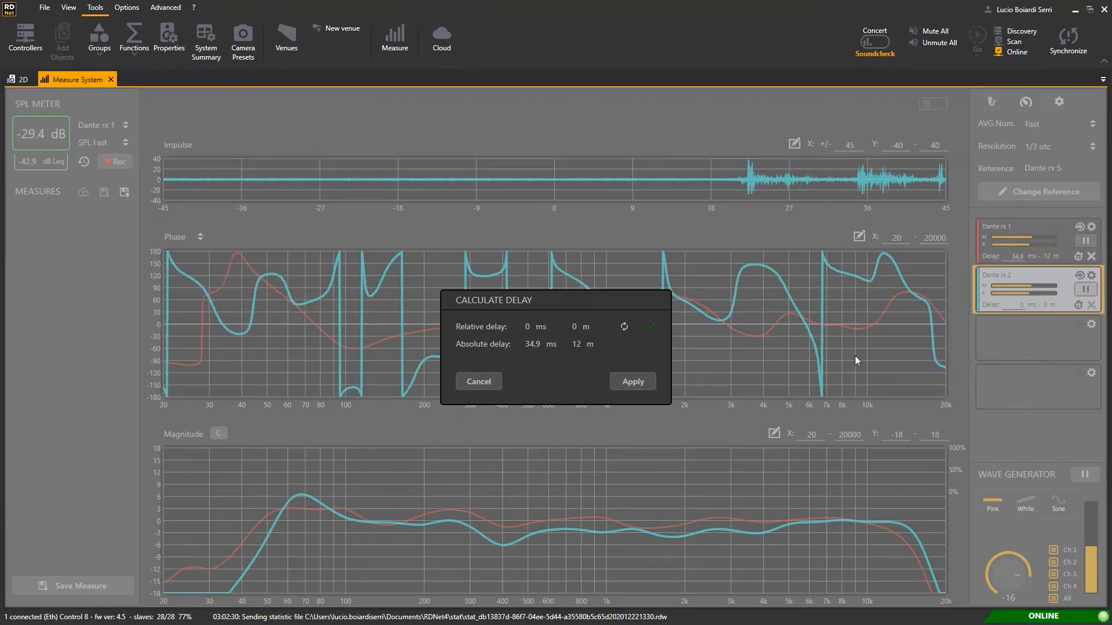
{"action": "left_click", "coordinate": [633, 381]}
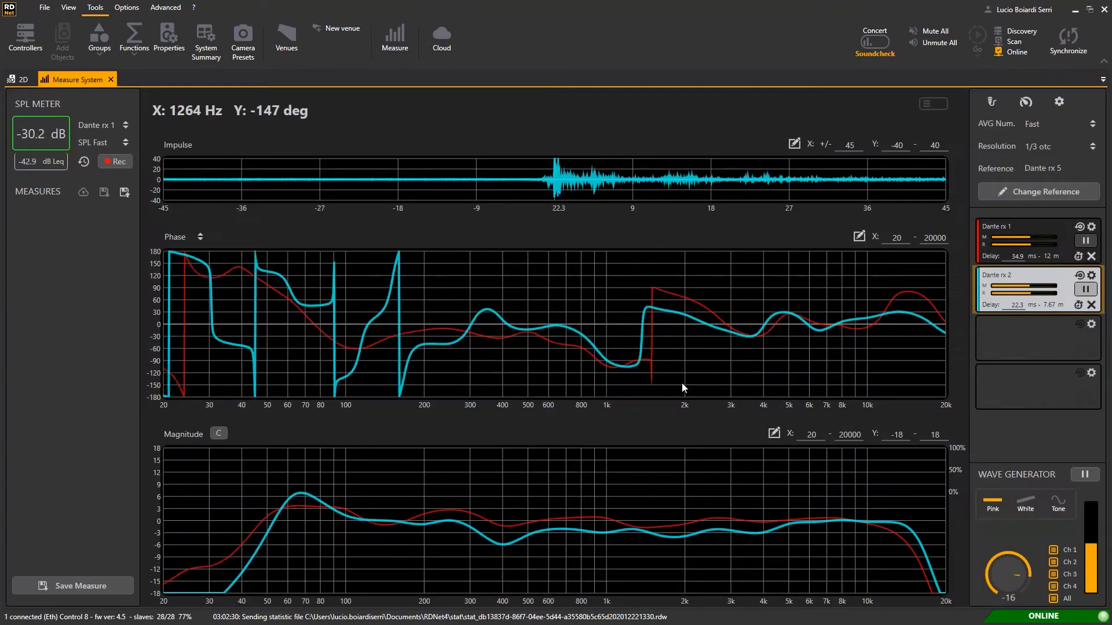
{"action": "left_click", "coordinate": [1085, 289]}
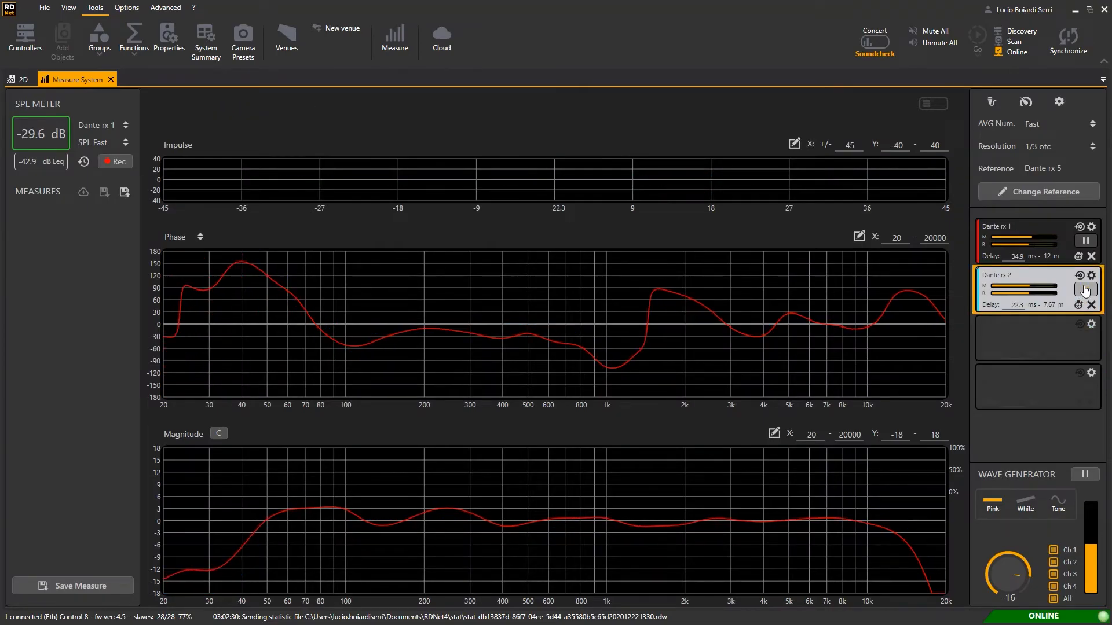
- Restart the Dante slots, keep 1/3-octave resolution and set AVG Num. to Medium
{"action": "left_click", "coordinate": [1085, 240]}
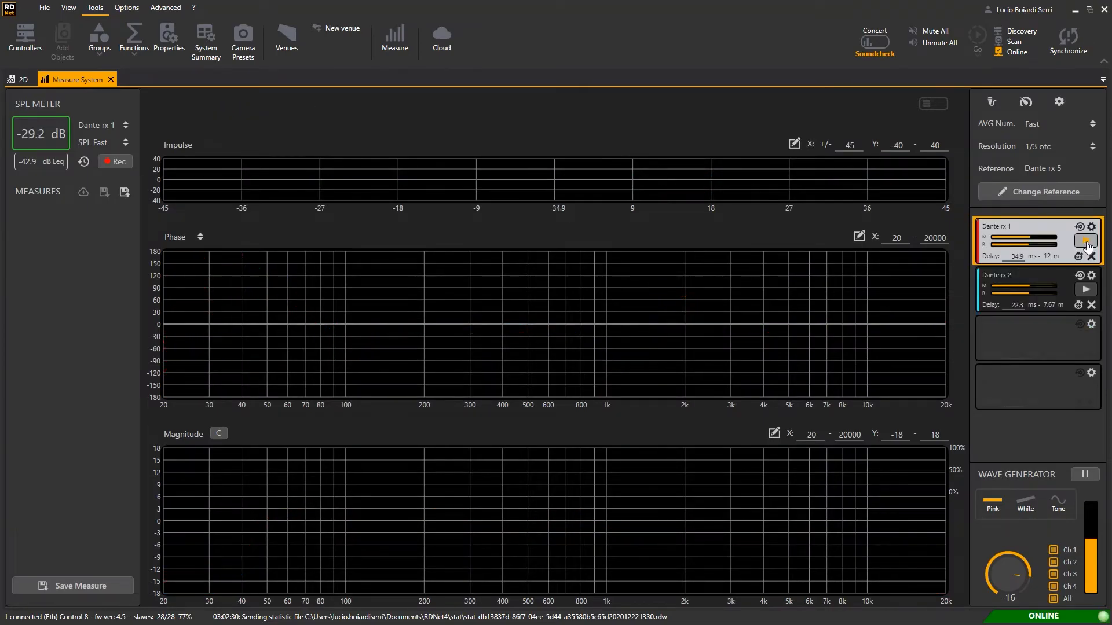
{"action": "left_click", "coordinate": [1085, 290]}
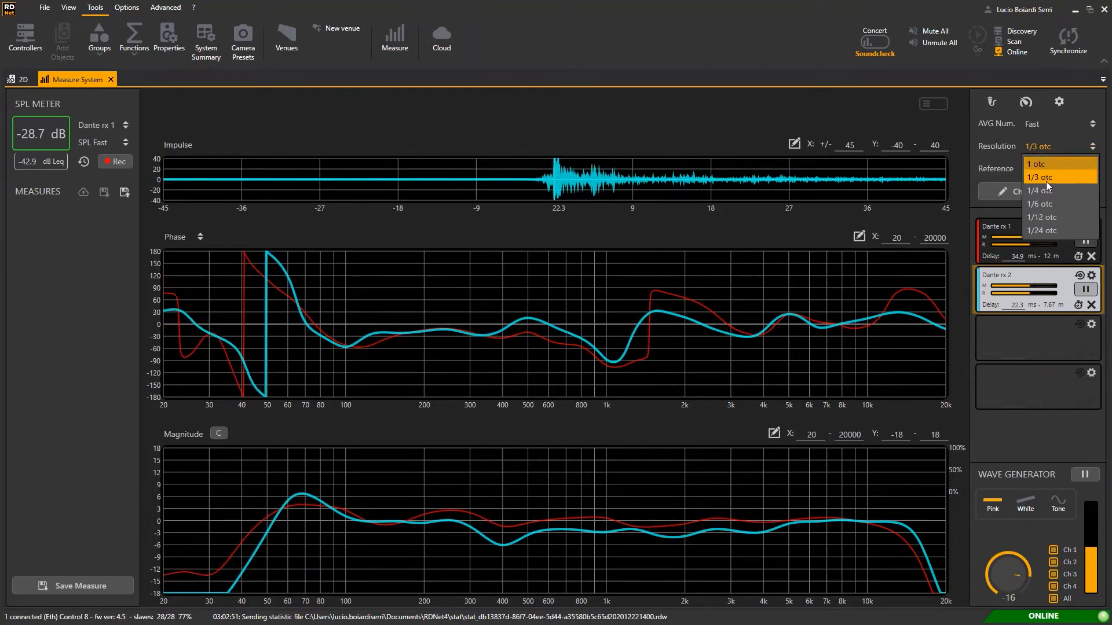
{"action": "left_click", "coordinate": [1035, 164]}
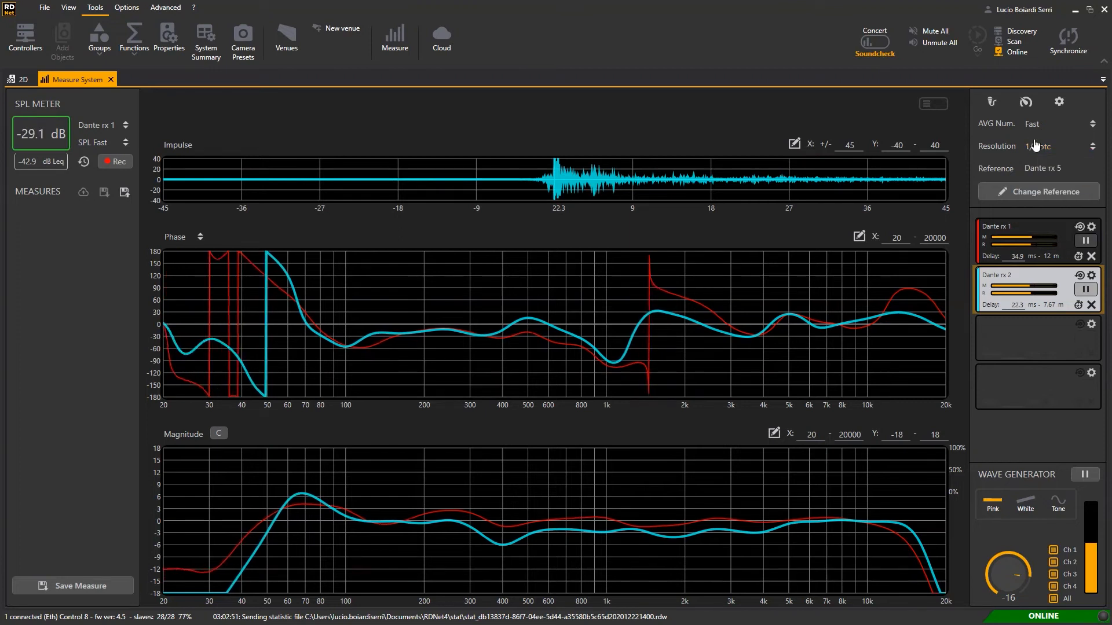
{"action": "left_click", "coordinate": [1092, 123]}
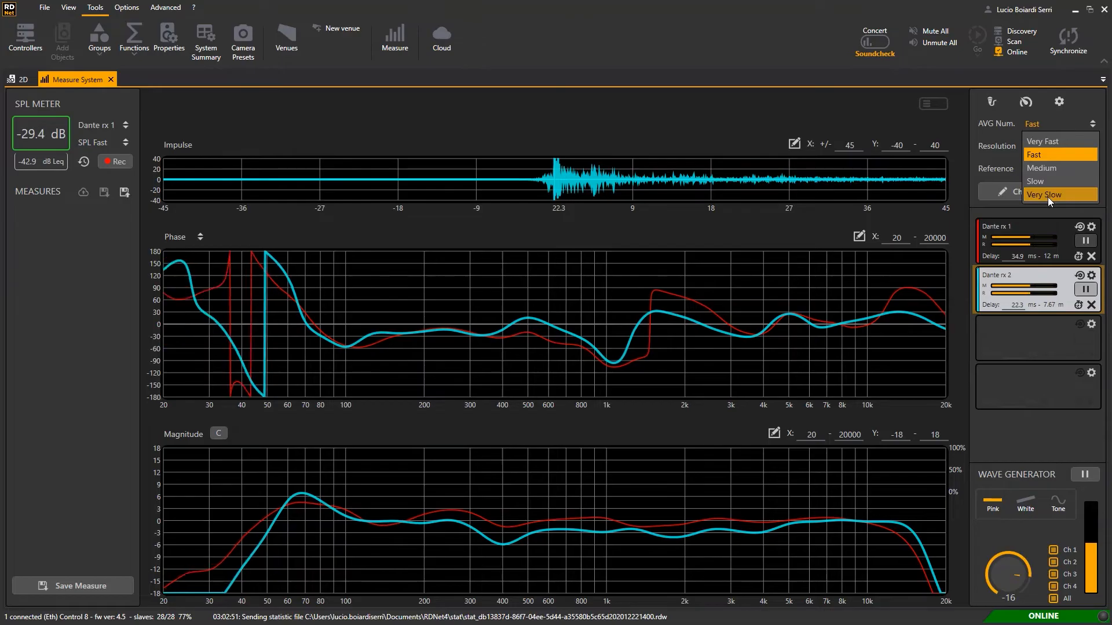
{"action": "left_click", "coordinate": [1047, 195]}
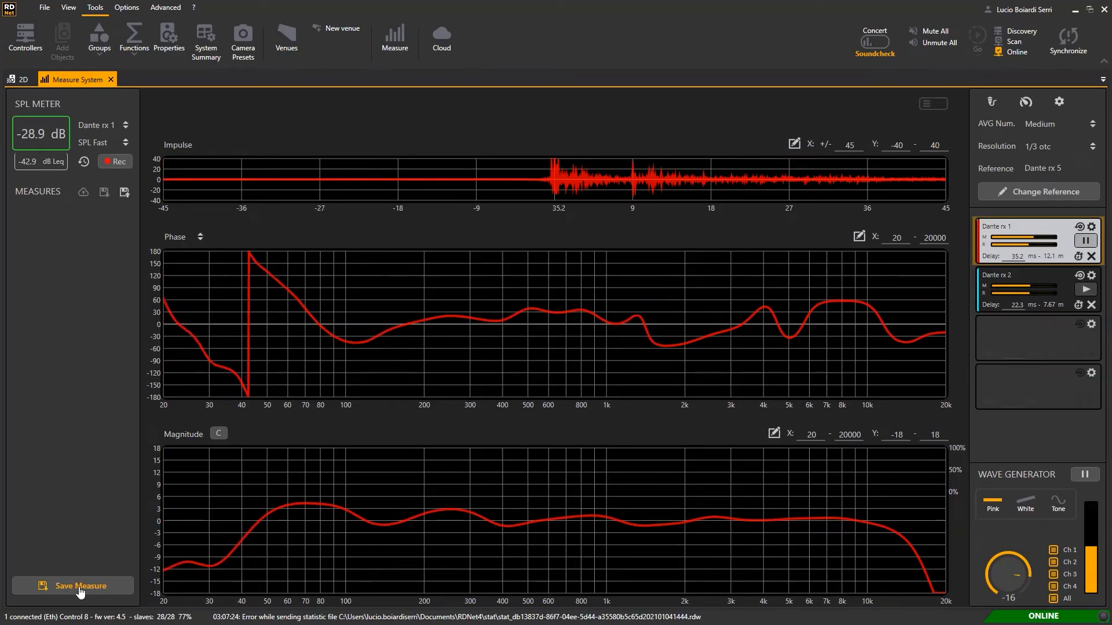
- Save the measurement as 'Tops' and toggle its trace in the Measures list
{"action": "left_click", "coordinate": [73, 585]}
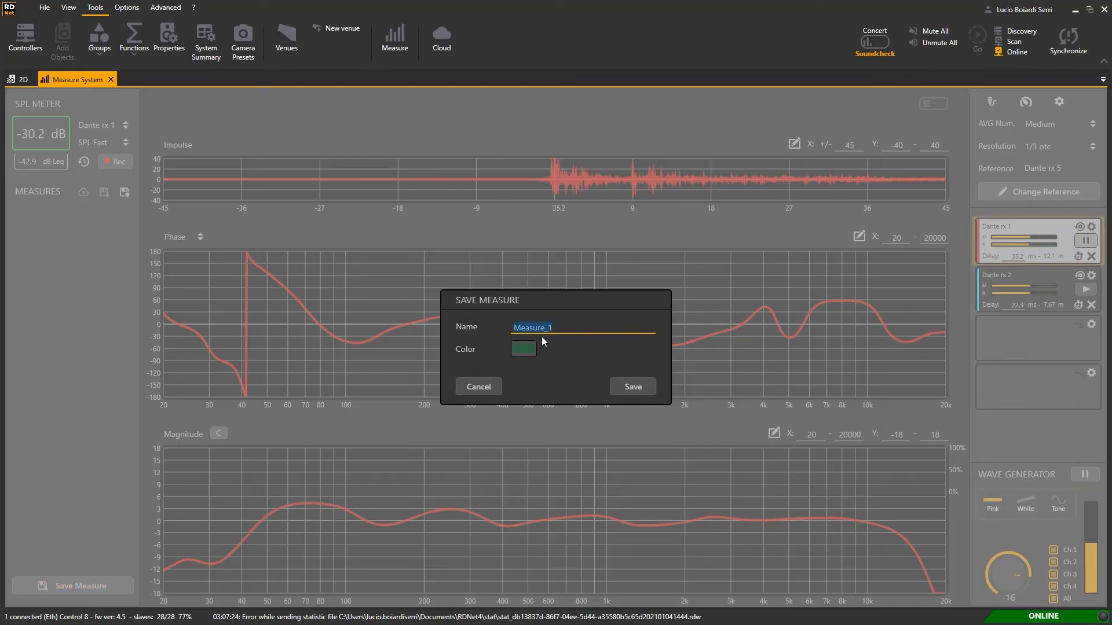
{"action": "type", "text": "Tops"}
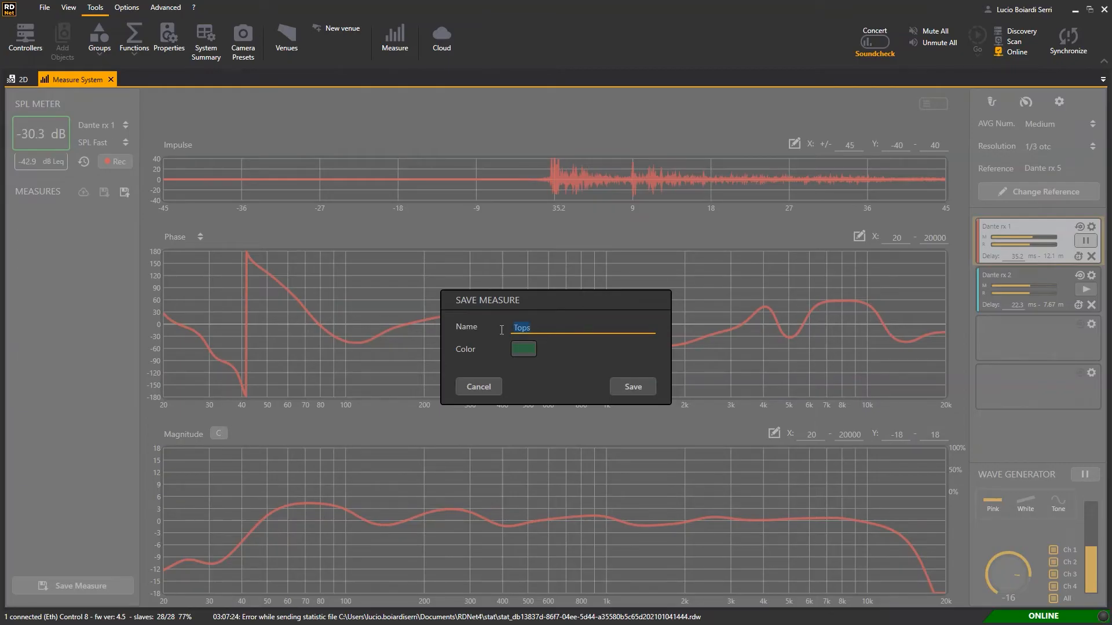
{"action": "left_click", "coordinate": [523, 349]}
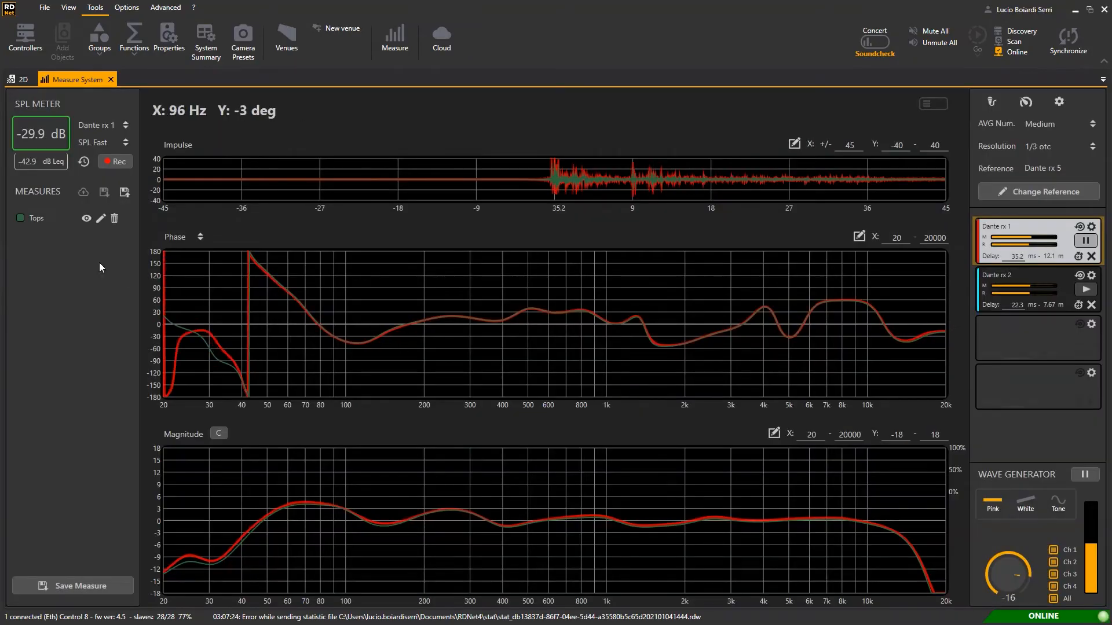
{"action": "left_click", "coordinate": [87, 218]}
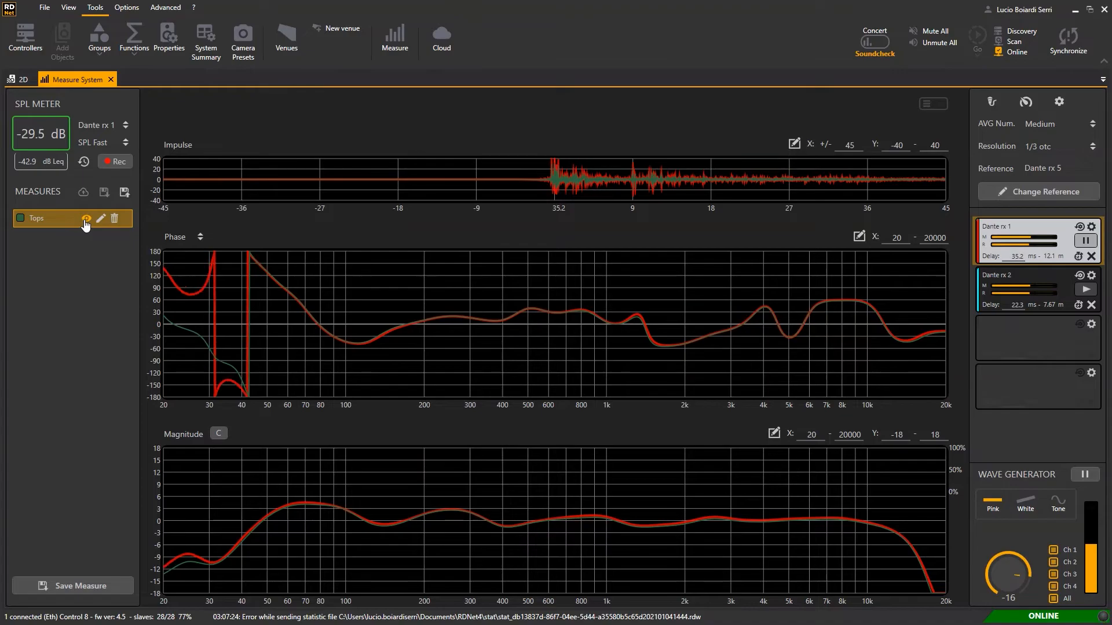
{"action": "mouse_move", "coordinate": [101, 218]}
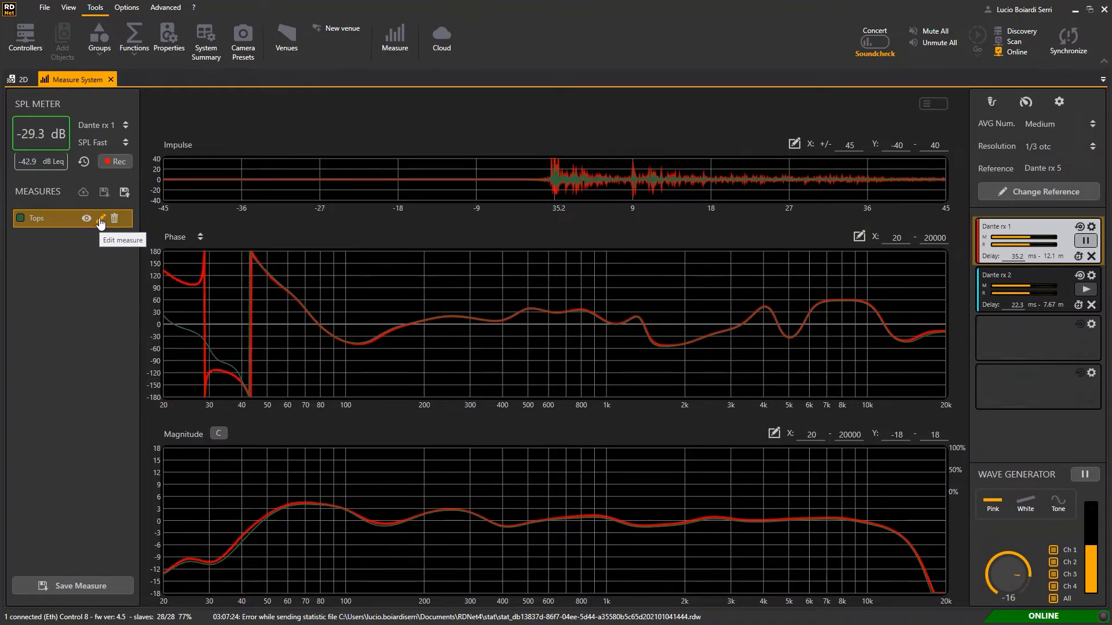
{"action": "mouse_move", "coordinate": [115, 219]}
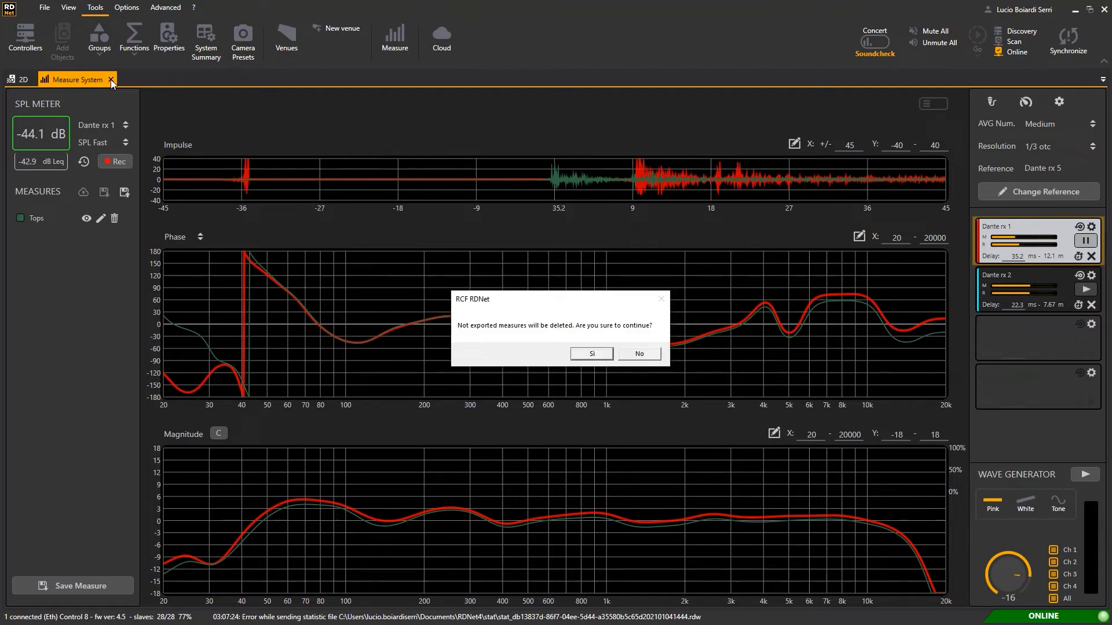
- Dismiss the upload notices and verify Tops.rdc in the Cloud File Manager
{"action": "left_click", "coordinate": [592, 353]}
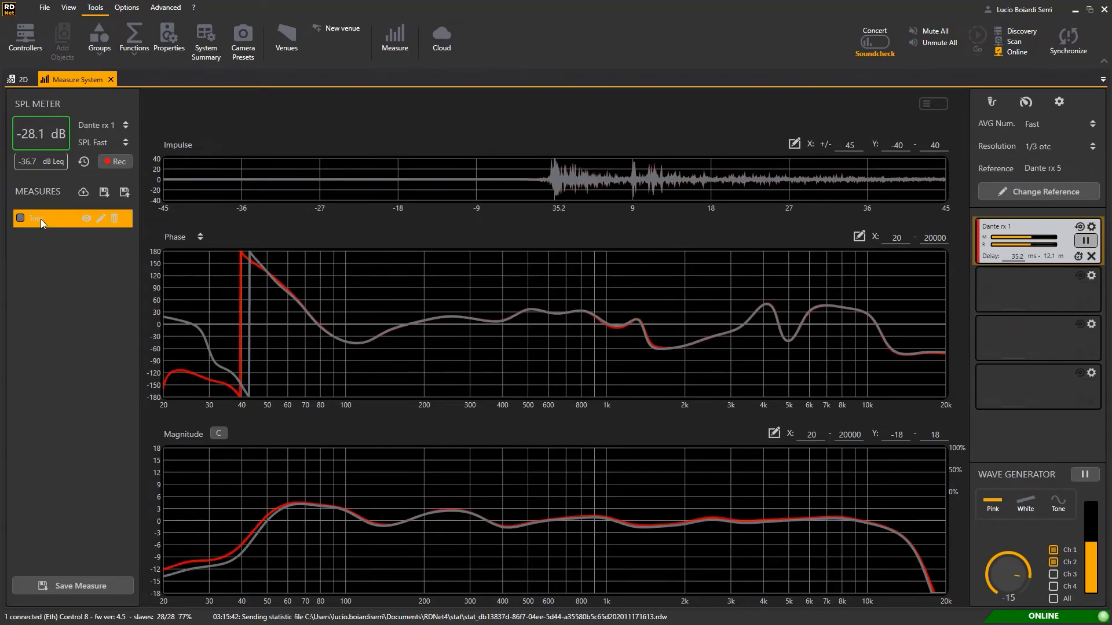
{"action": "mouse_move", "coordinate": [104, 195]}
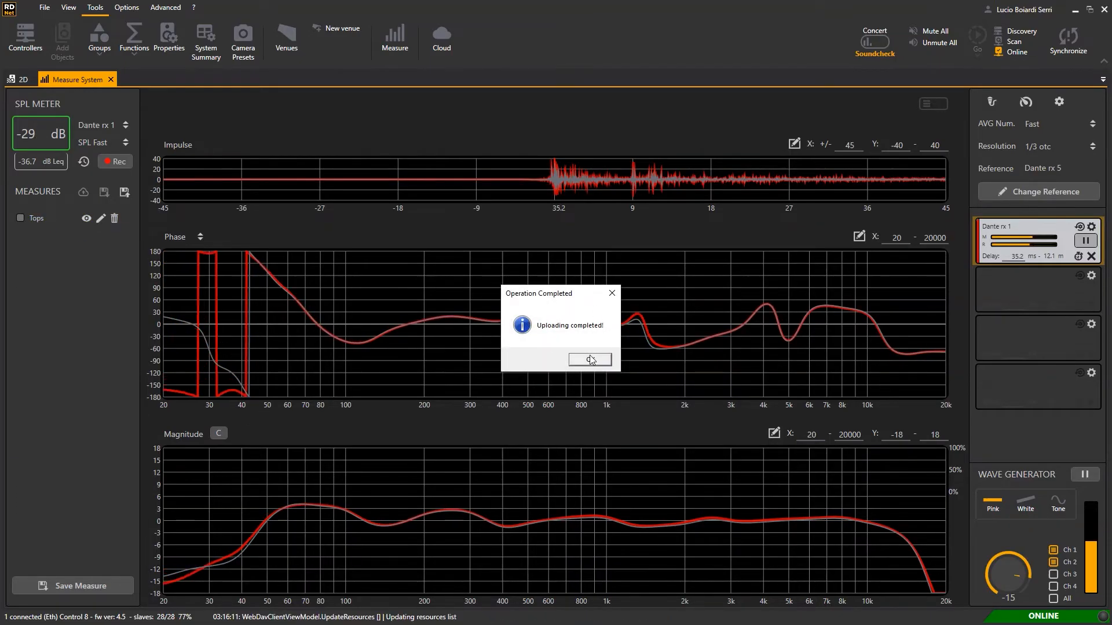
{"action": "left_click", "coordinate": [589, 360]}
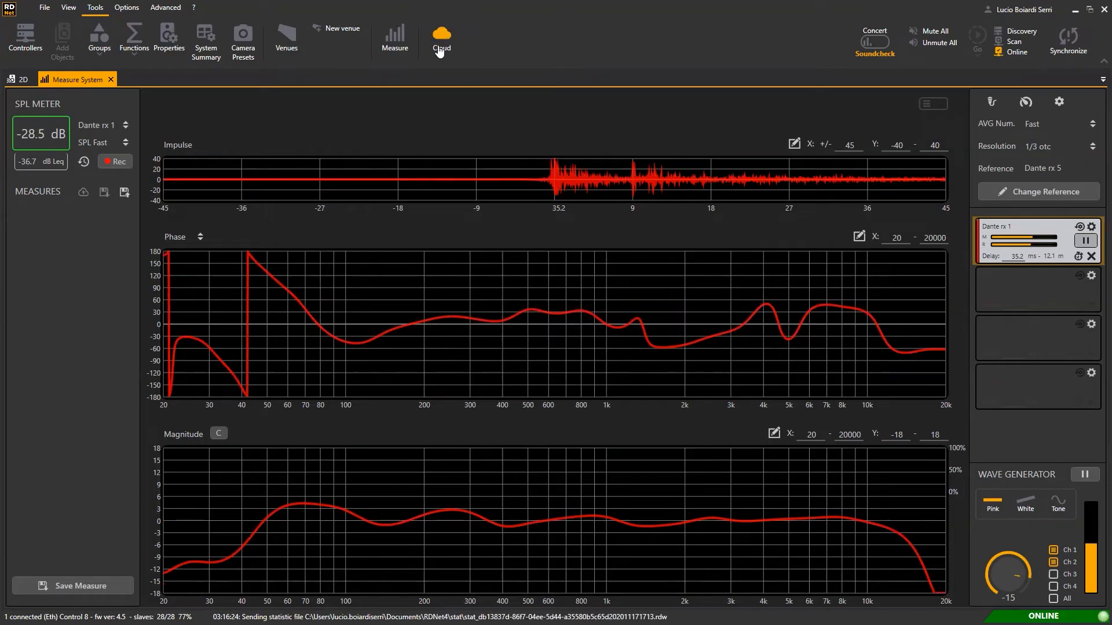
{"action": "left_click", "coordinate": [442, 30]}
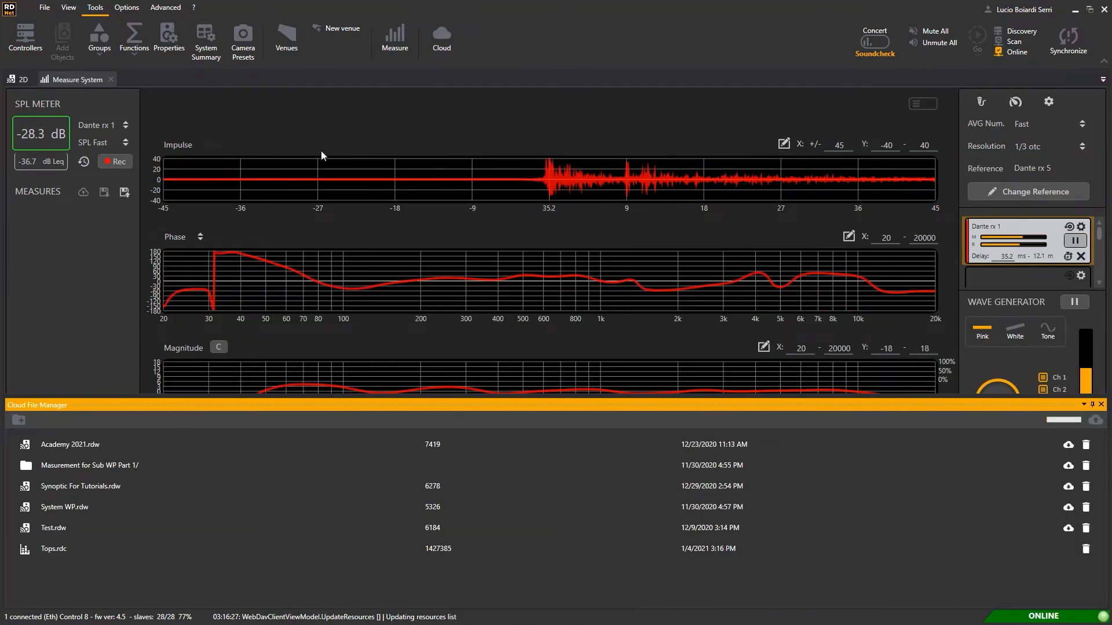
{"action": "left_click", "coordinate": [51, 549]}
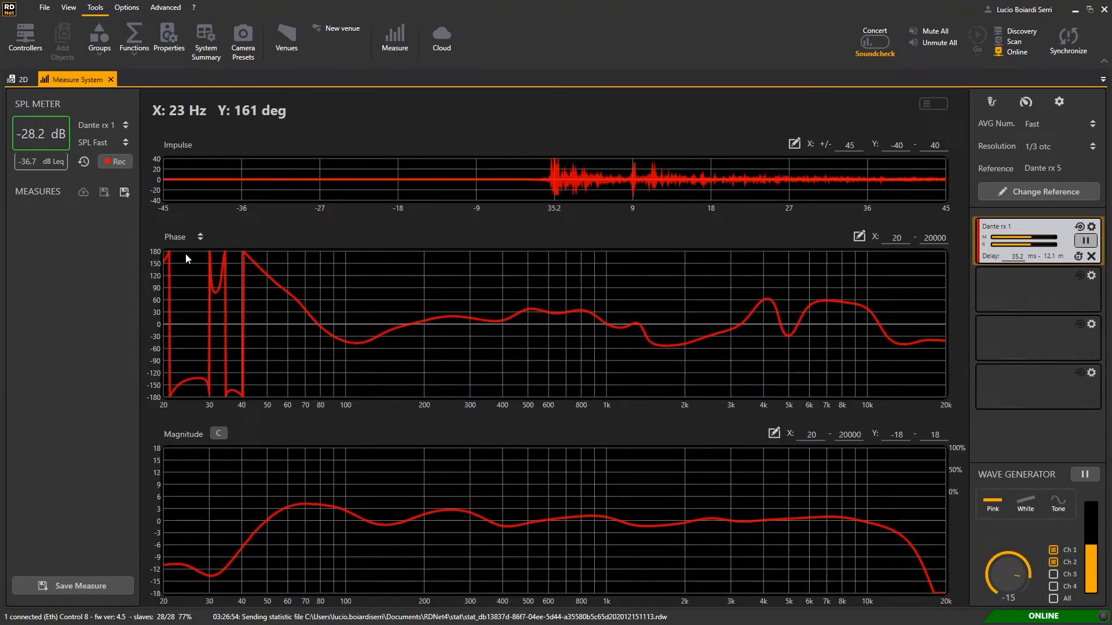
{"action": "left_click_drag", "start_coordinate": [184, 257], "coordinate": [266, 321]}
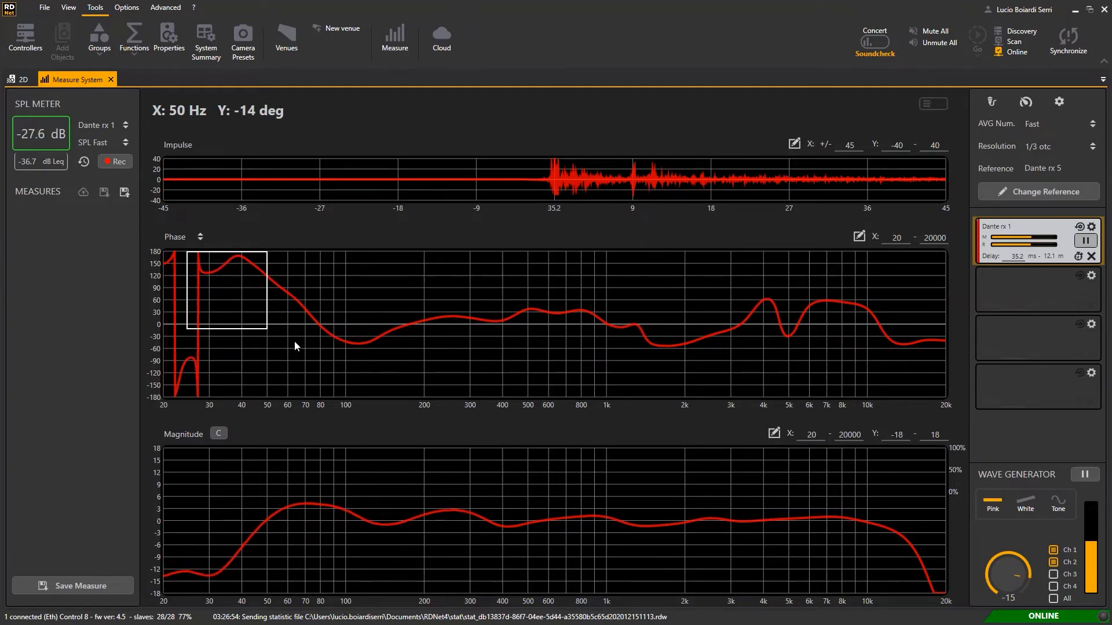
{"action": "left_click_drag", "start_coordinate": [268, 326], "coordinate": [382, 397]}
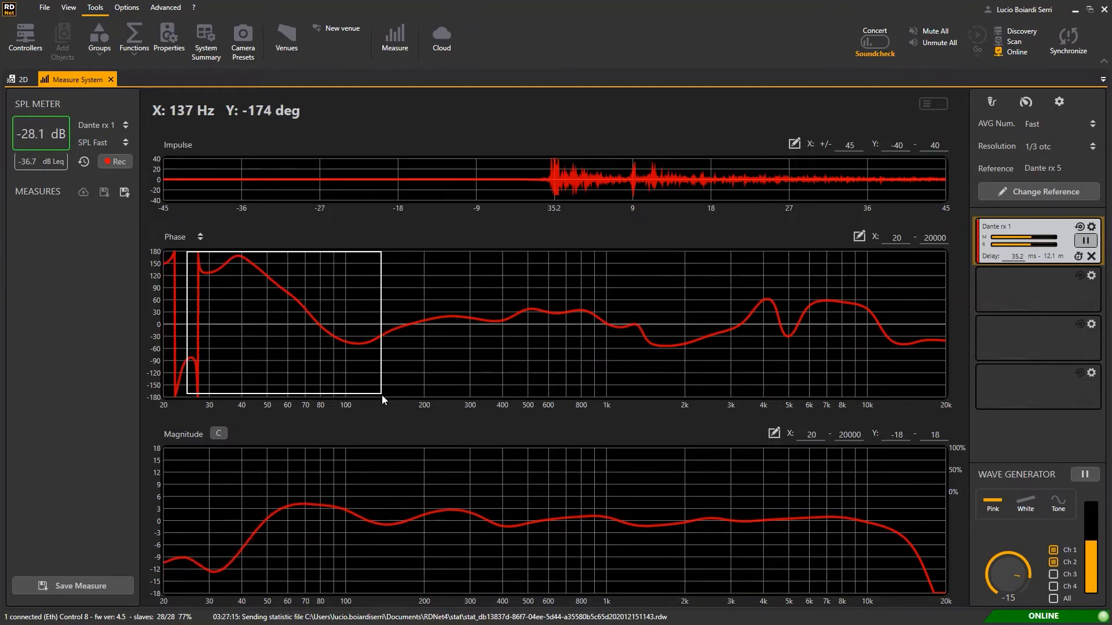
{"action": "left_click_drag", "start_coordinate": [180, 253], "coordinate": [382, 395]}
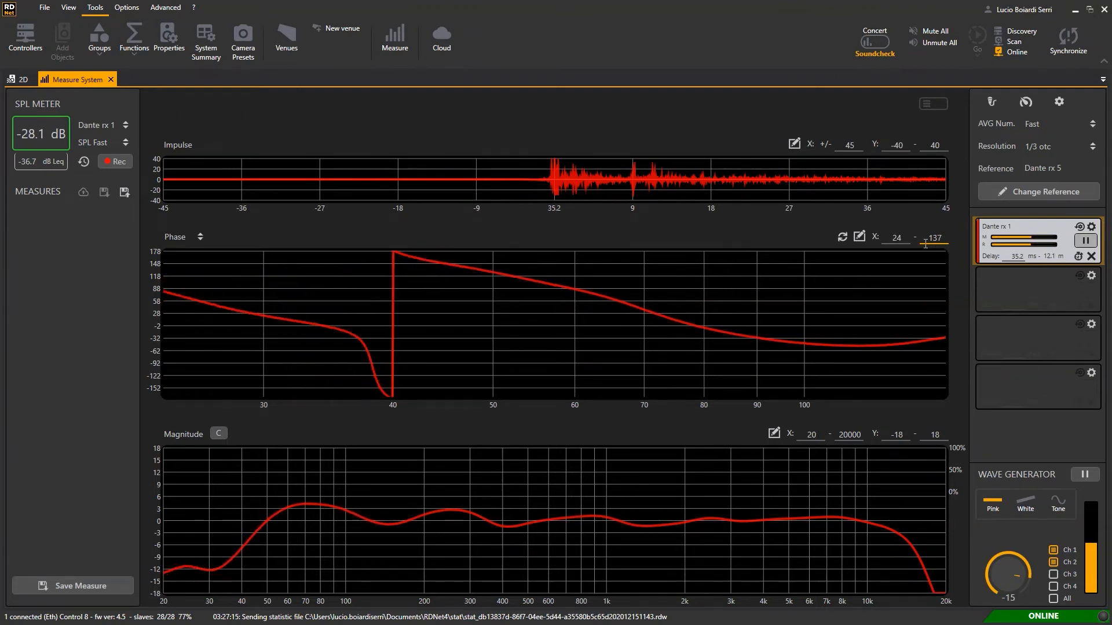
{"action": "mouse_move", "coordinate": [859, 237]}
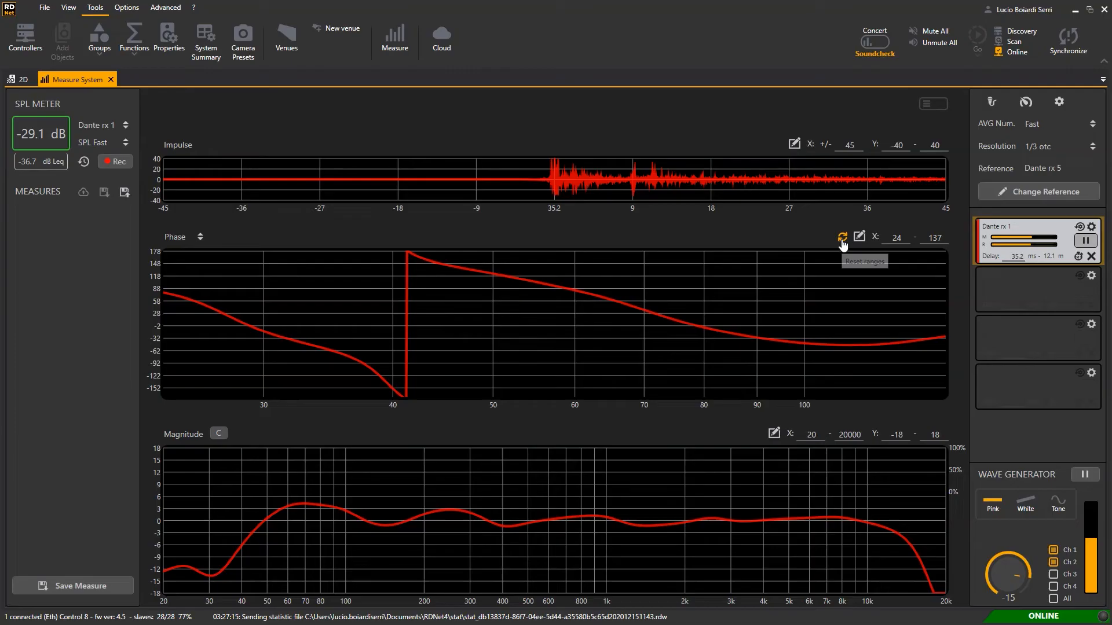
{"action": "left_click", "coordinate": [842, 237]}
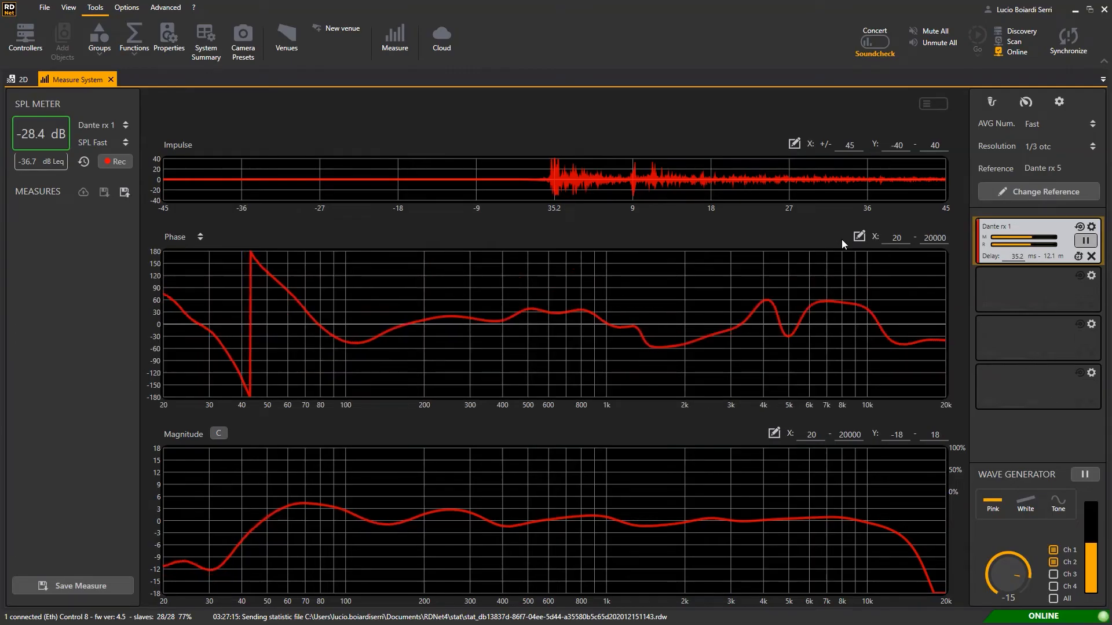
{"action": "left_click", "coordinate": [41, 7]}
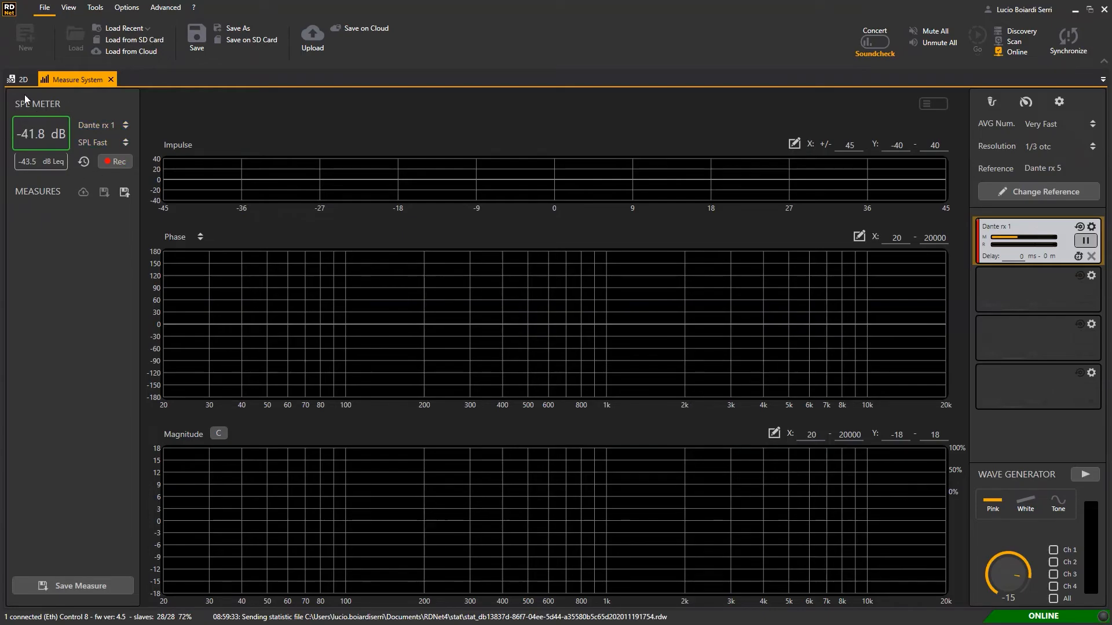
{"action": "mouse_move", "coordinate": [13, 175]}
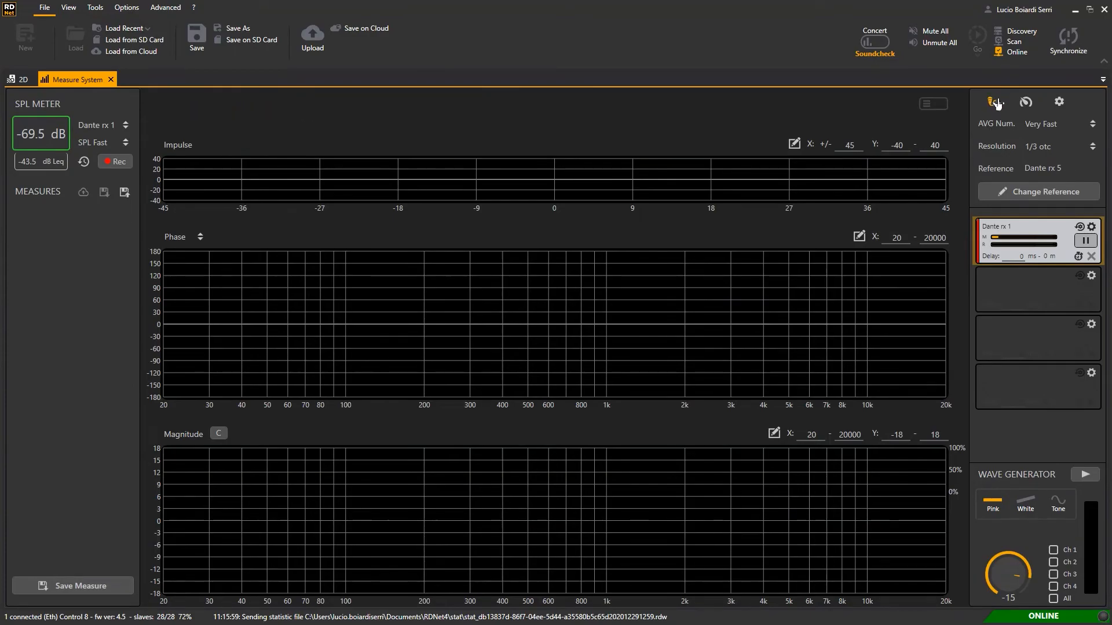
- Calibrate Dante rx 1's microphone input to a 94 dB reference level
{"action": "left_click", "coordinate": [990, 102]}
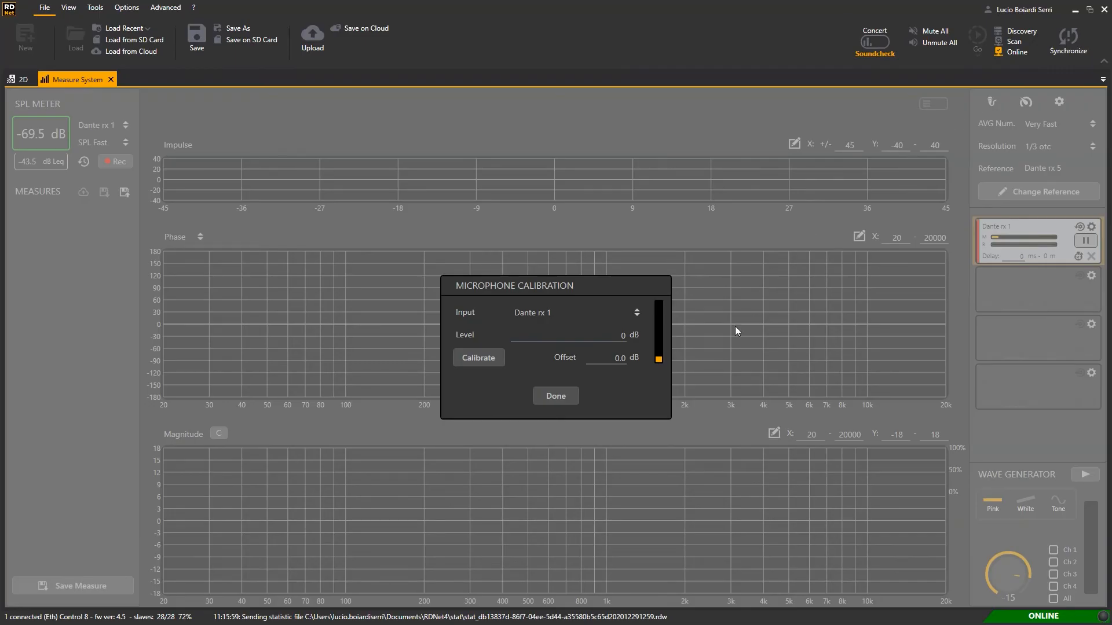
{"action": "mouse_move", "coordinate": [662, 366]}
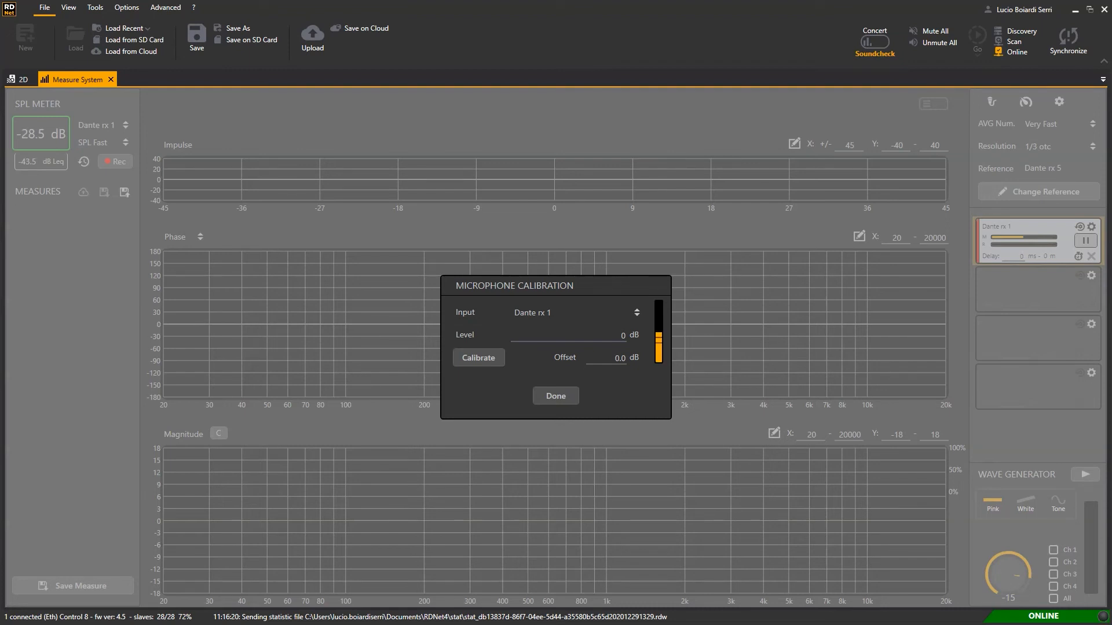
{"action": "mouse_move", "coordinate": [443, 223]}
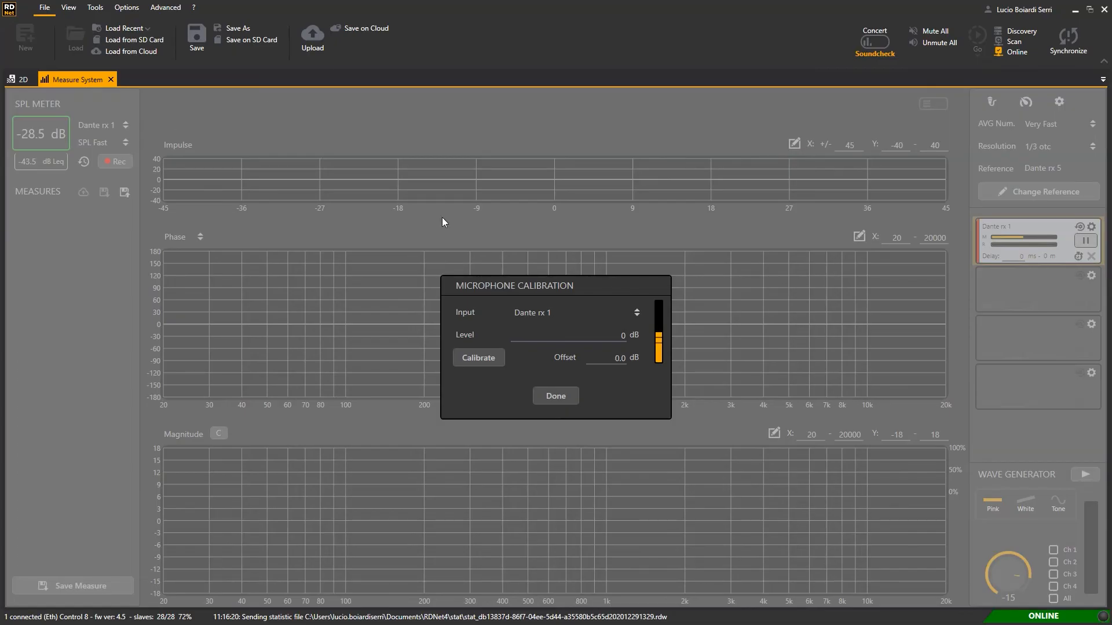
{"action": "left_click", "coordinate": [620, 335]}
{"action": "type", "text": "94"}
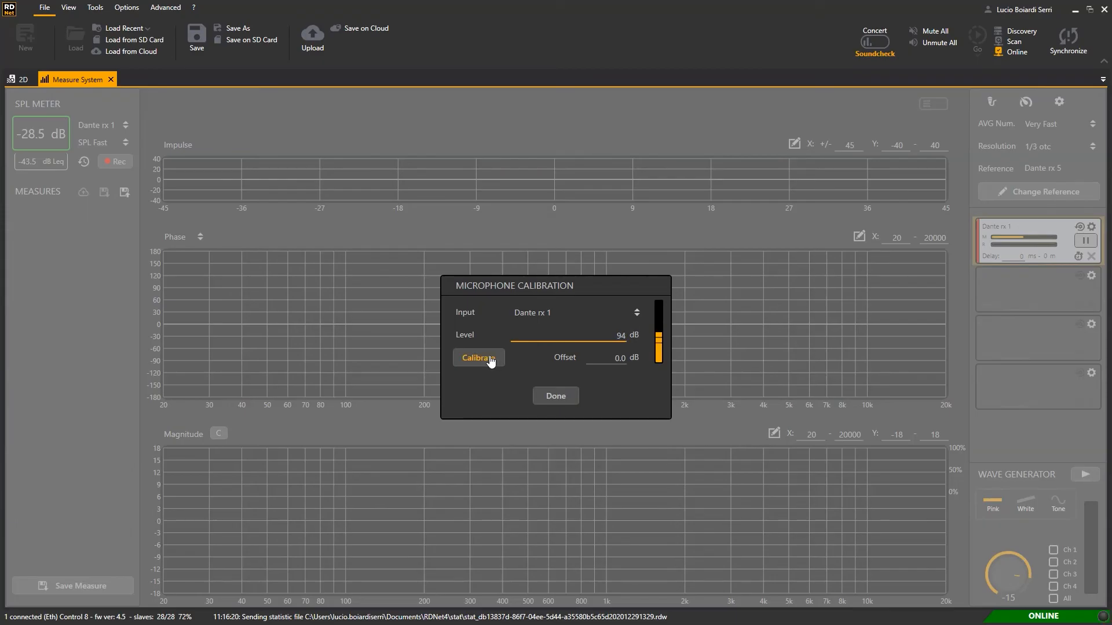
{"action": "left_click", "coordinate": [479, 358]}
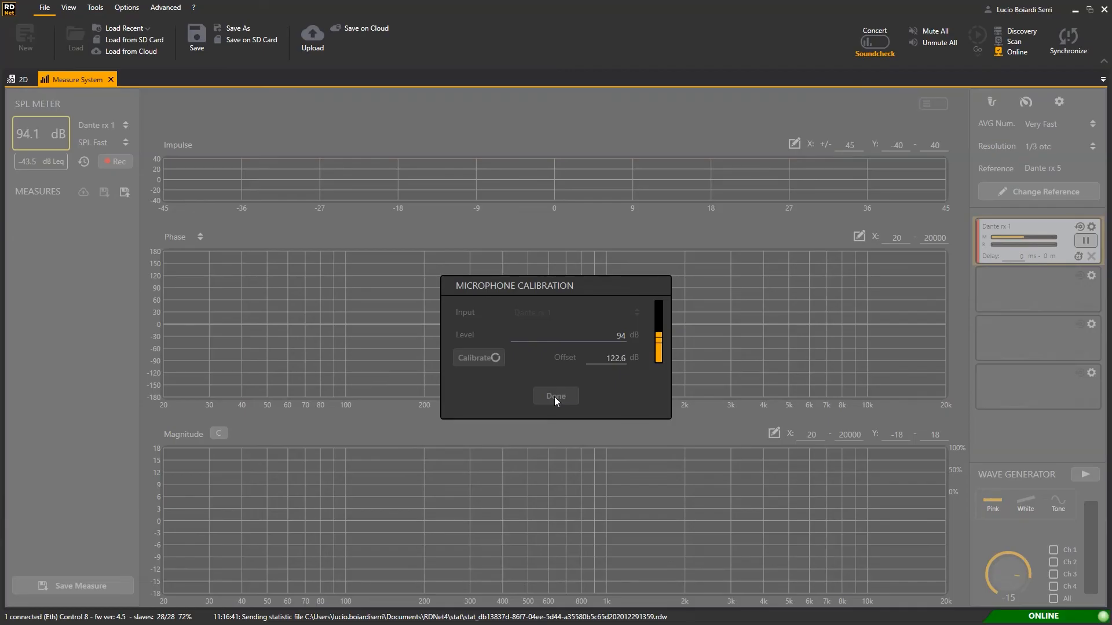
{"action": "left_click", "coordinate": [556, 397]}
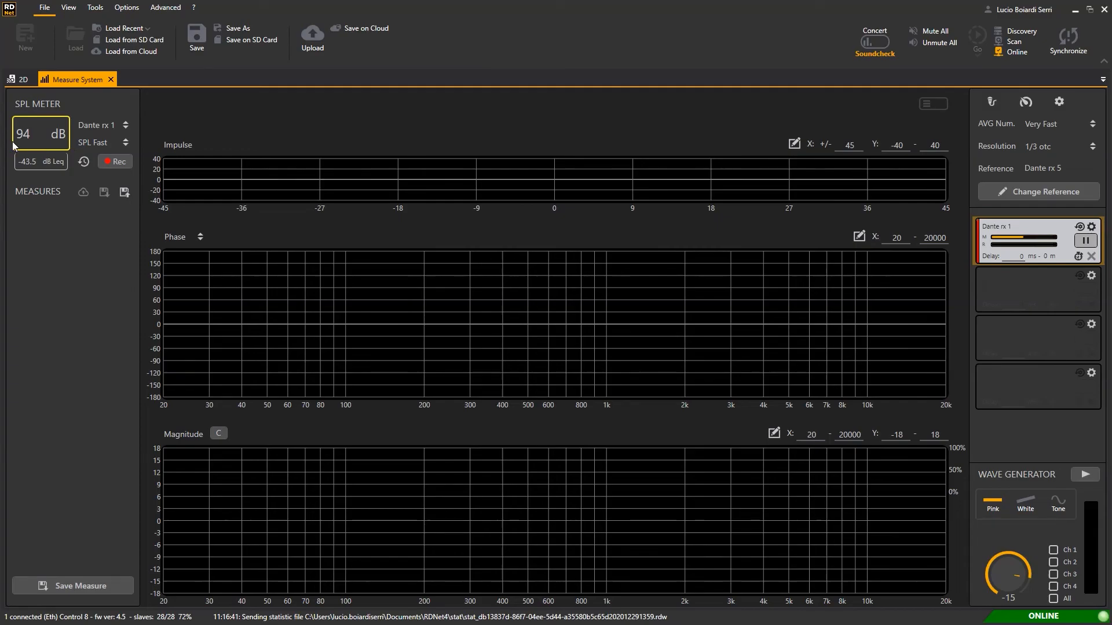
{"action": "mouse_move", "coordinate": [23, 120]}
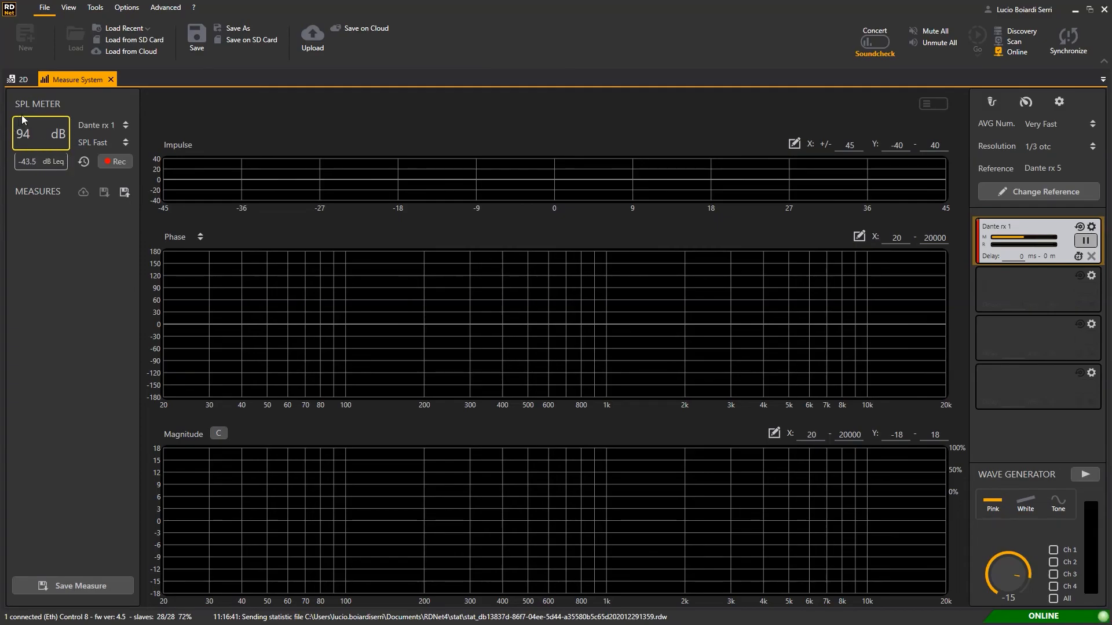
{"action": "mouse_move", "coordinate": [73, 124]}
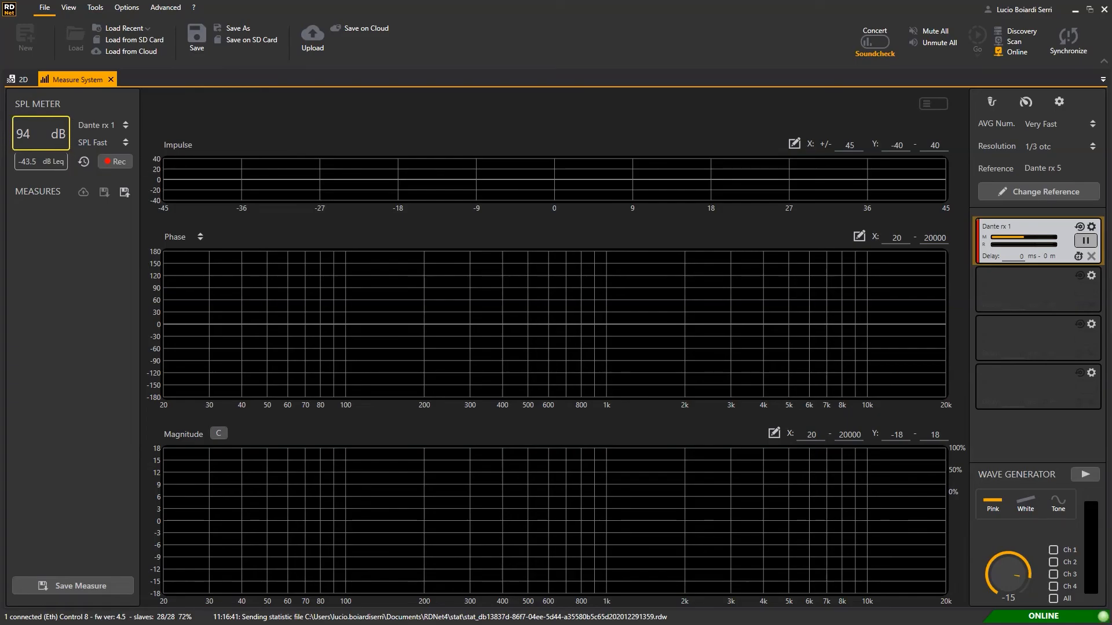
{"action": "left_click", "coordinate": [126, 142]}
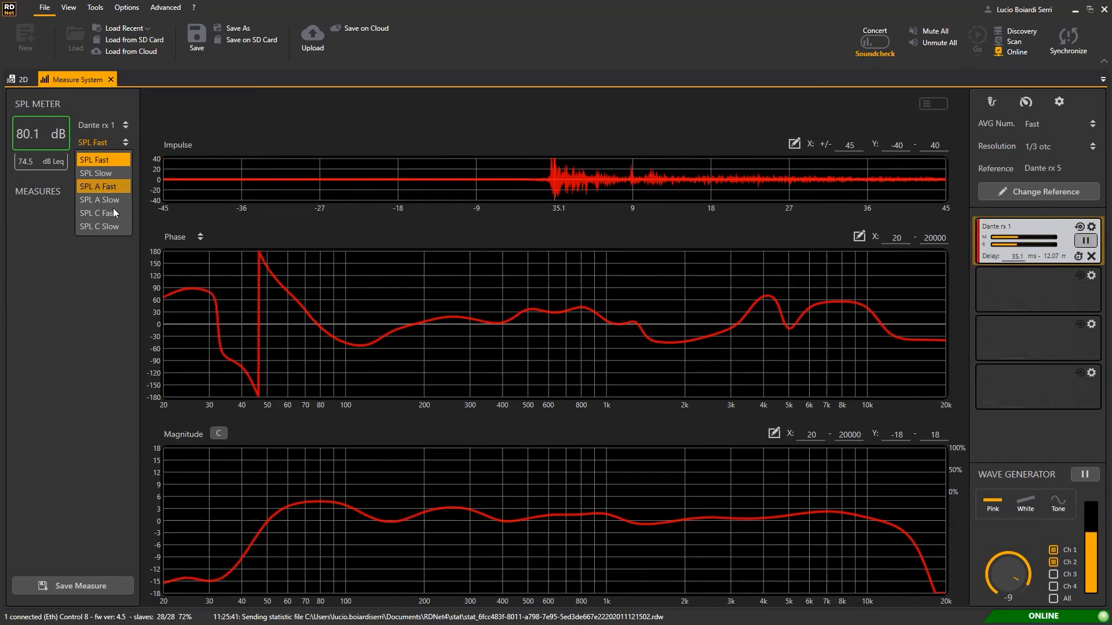
- Switch the meter to SPL C Slow and record a short SPL history to CSV
{"action": "left_click", "coordinate": [103, 227]}
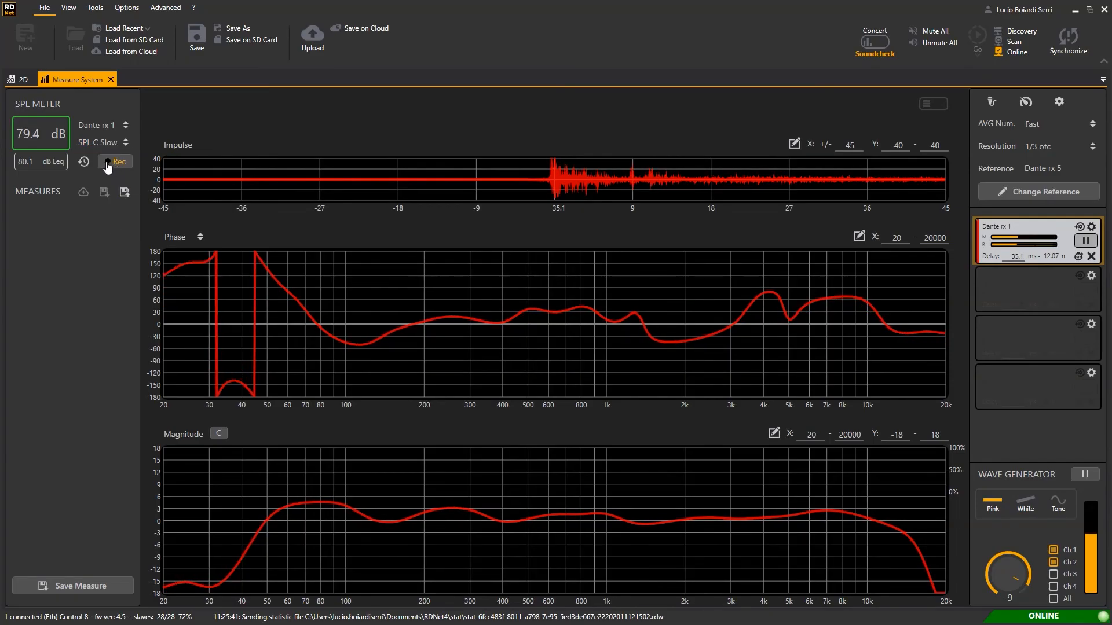
{"action": "left_click", "coordinate": [116, 162]}
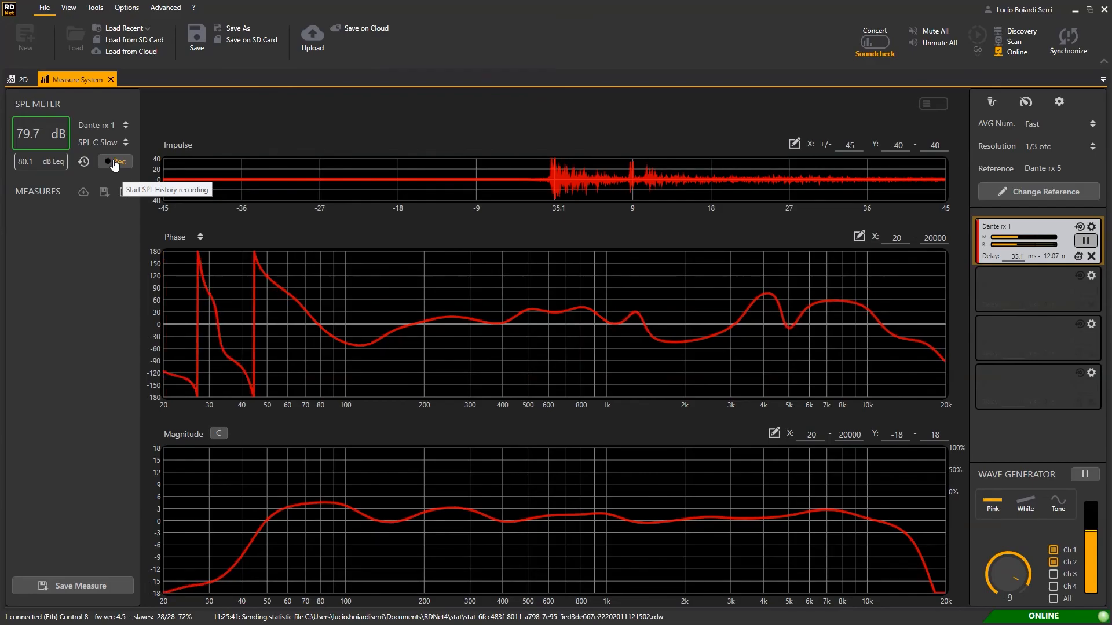
{"action": "left_click", "coordinate": [115, 161]}
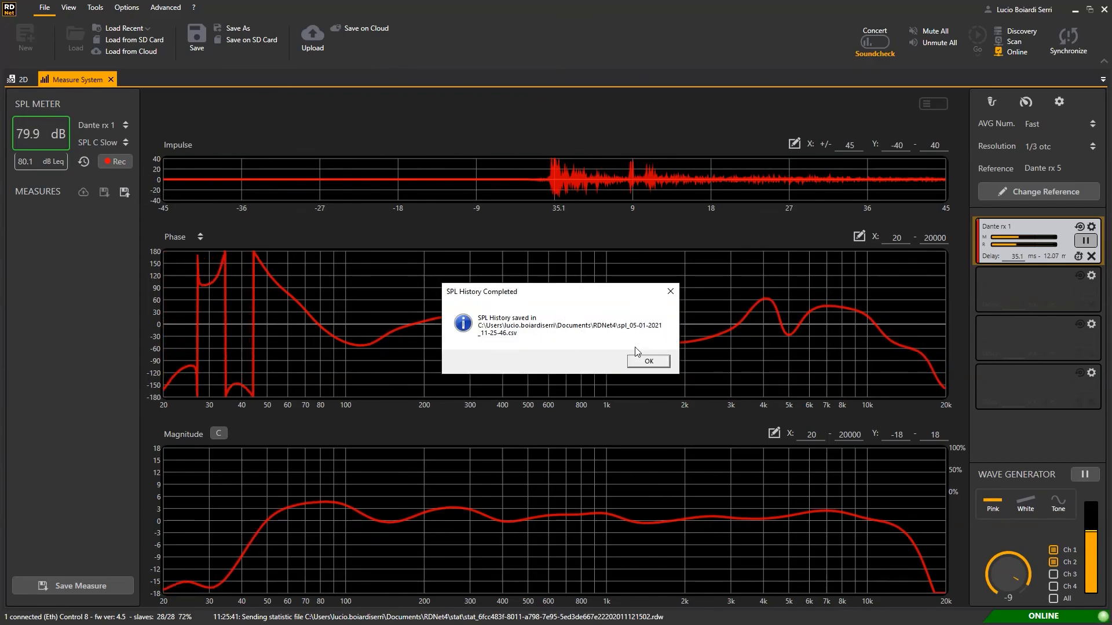
{"action": "left_click", "coordinate": [648, 361]}
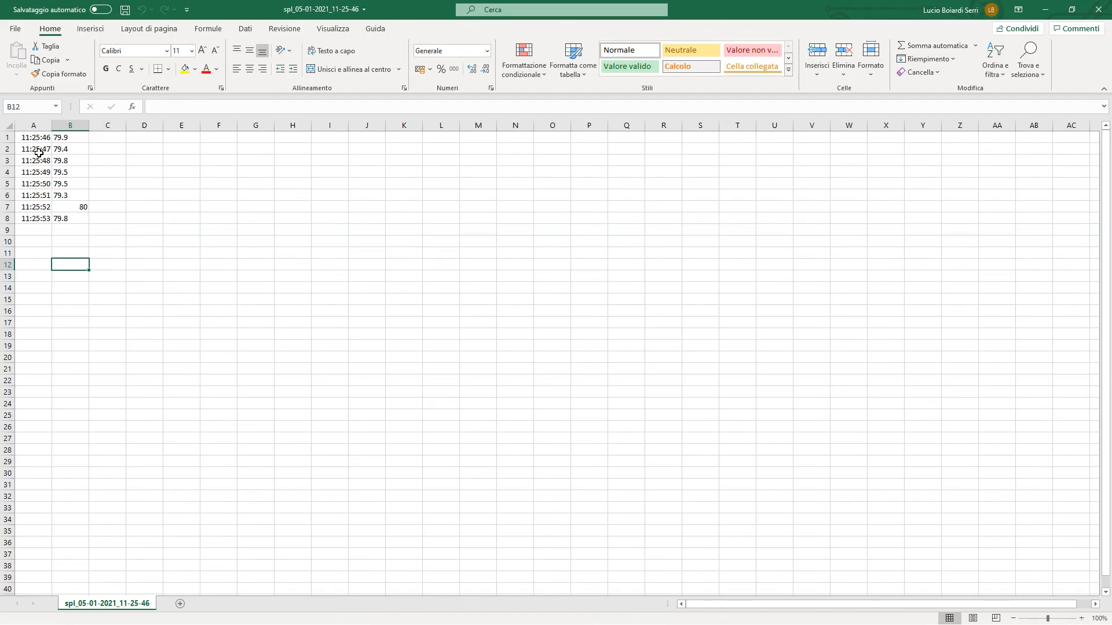
- Select the first six level readings (79.3–79.9 dB) in column B
{"action": "left_click_drag", "start_coordinate": [70, 137], "coordinate": [70, 195]}
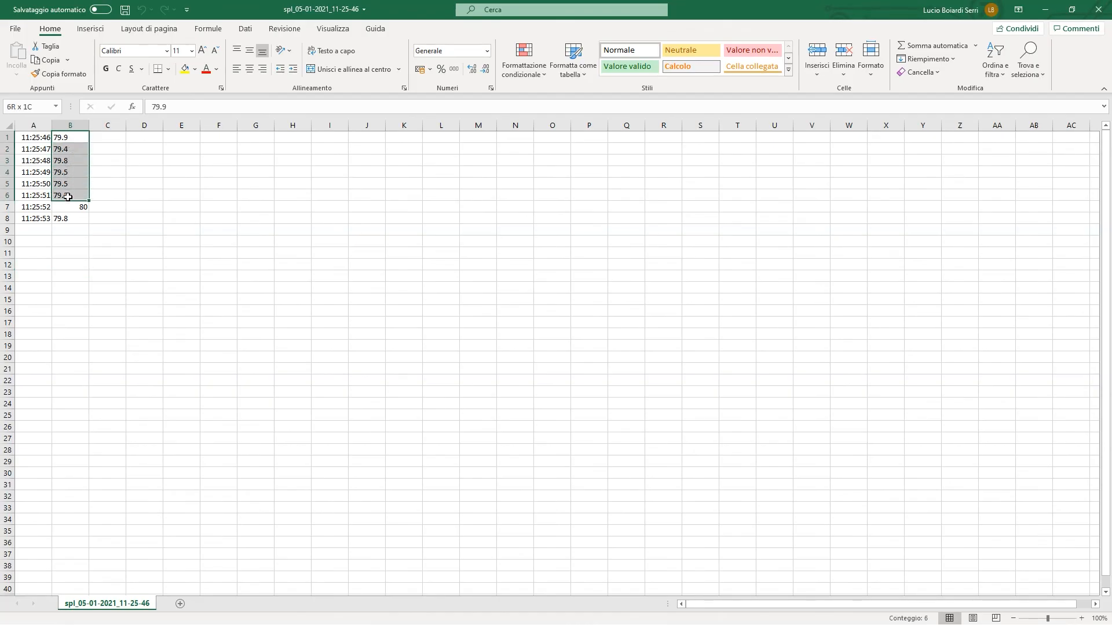